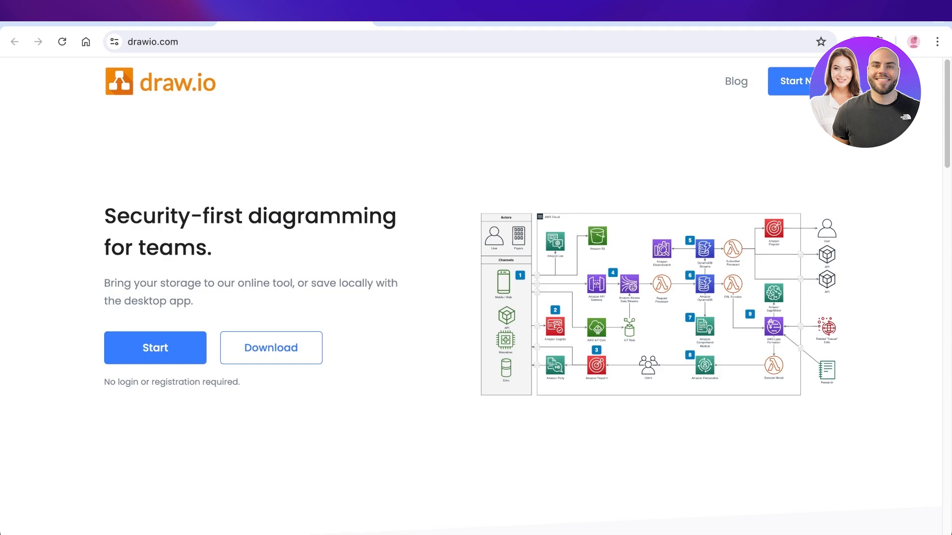
- Scroll through the drawio.com homepage
{"action": "scroll", "scroll_direction": "down", "scroll_amount": 3}
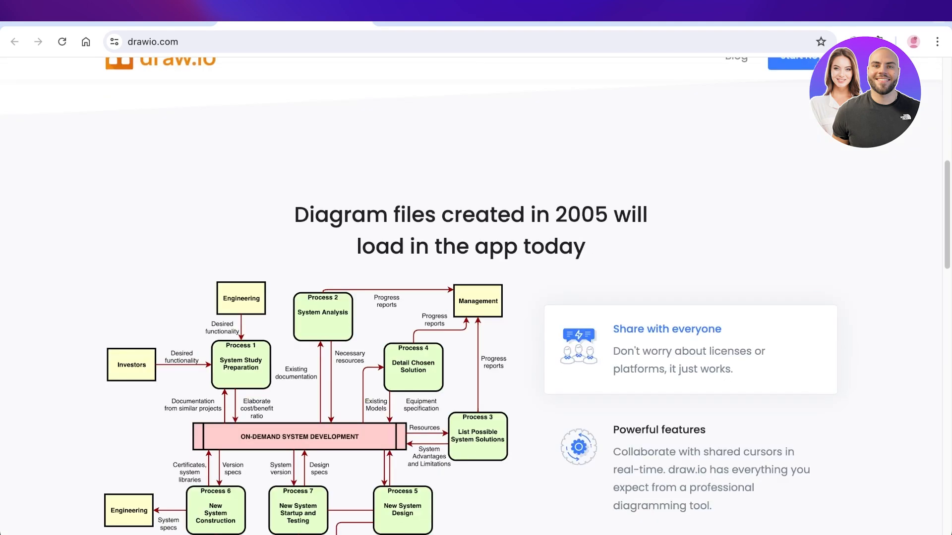
{"action": "scroll", "scroll_direction": "down", "scroll_amount": 3}
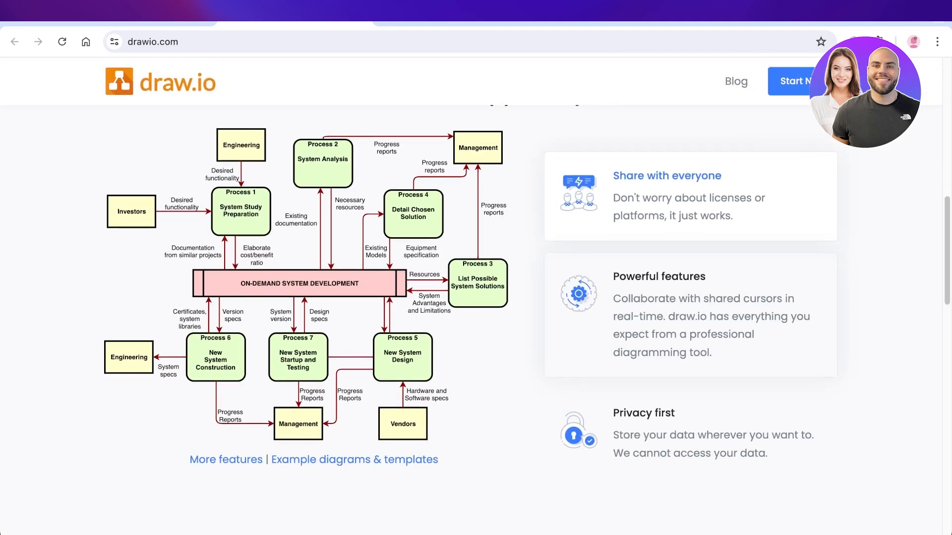
{"action": "scroll", "scroll_direction": "down", "scroll_amount": 3}
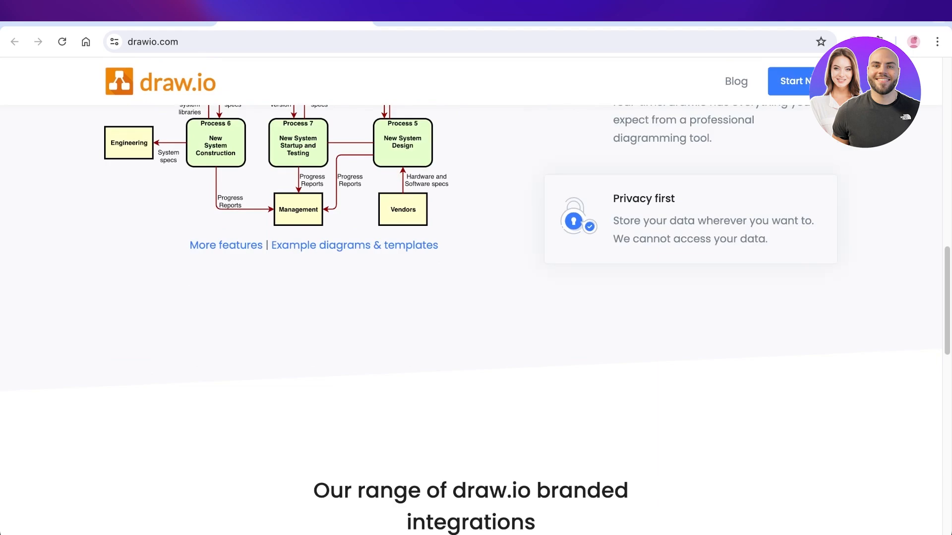
{"action": "scroll", "scroll_direction": "down", "scroll_amount": 3}
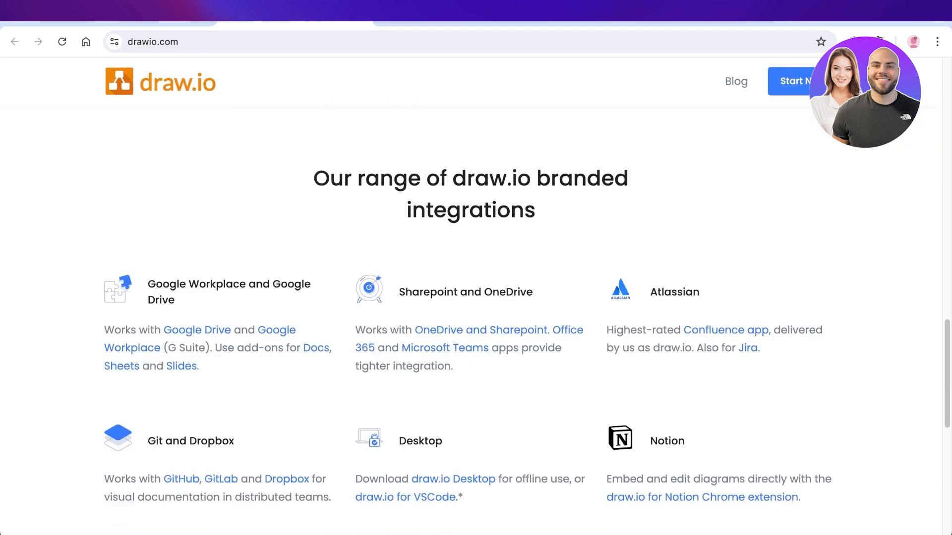
{"action": "scroll", "scroll_direction": "up", "scroll_amount": 3}
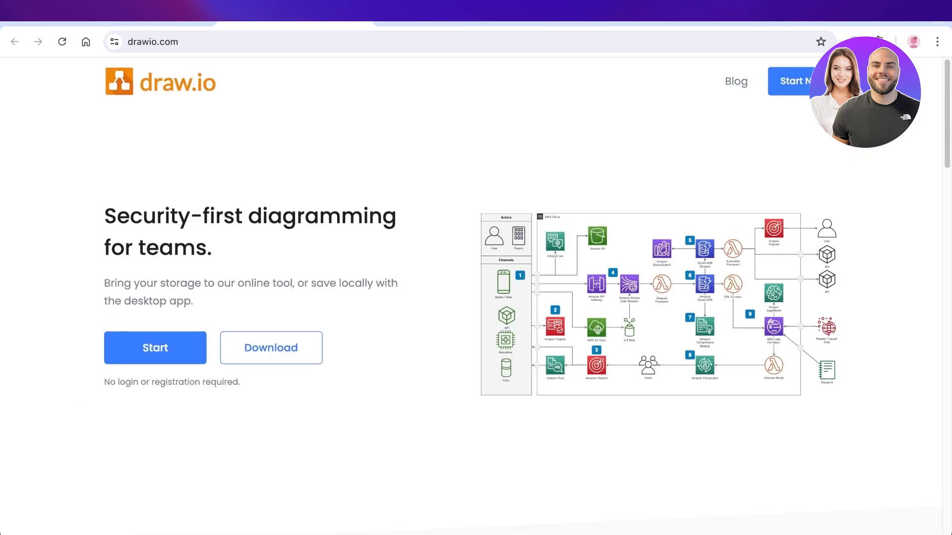
{"action": "scroll", "scroll_direction": "down", "scroll_amount": 3}
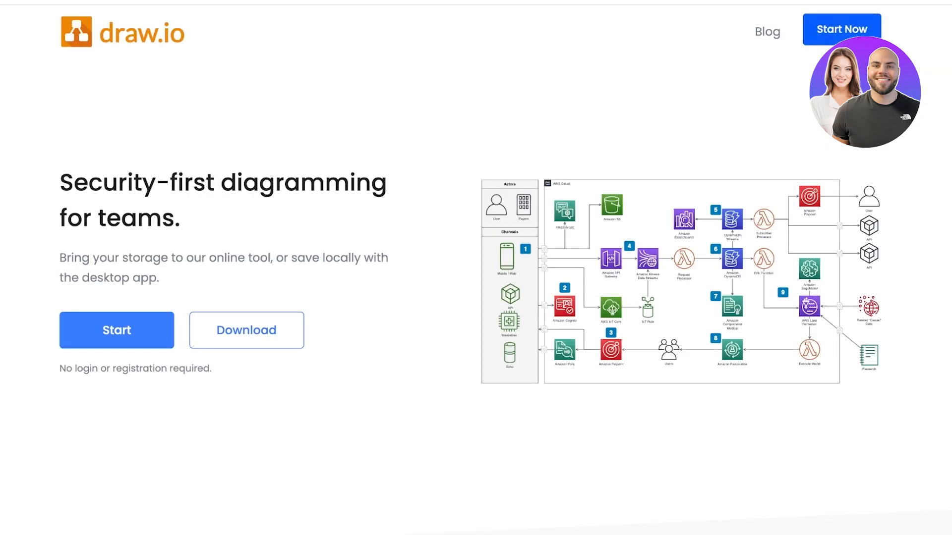
- Open the GitHub drawio-desktop 24.5.3 release page and browse its installers and assets
{"action": "left_click", "coordinate": [117, 330]}
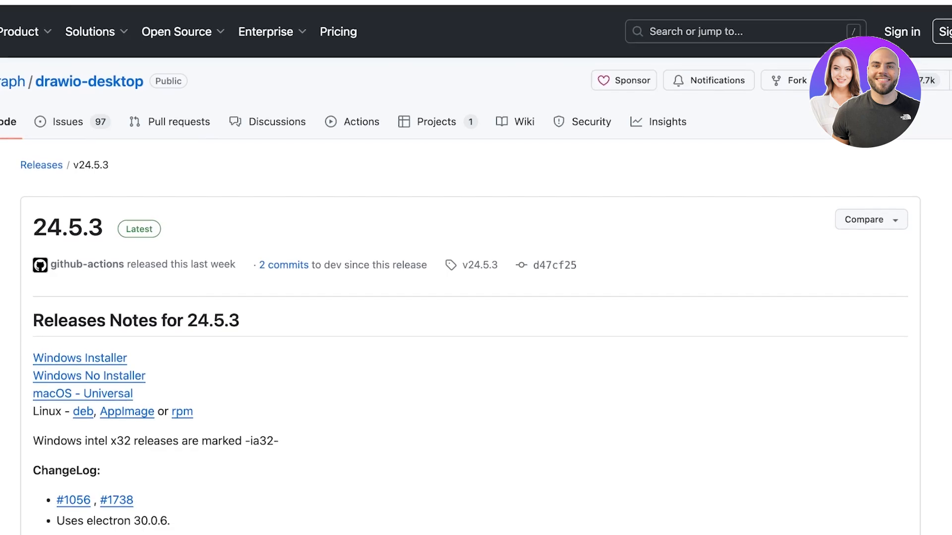
{"action": "scroll", "scroll_direction": "down", "scroll_amount": 3}
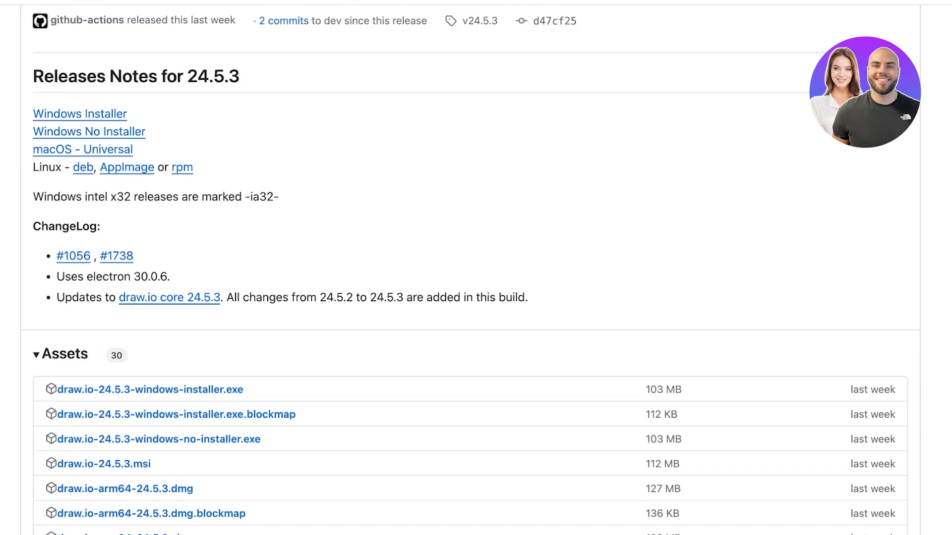
{"action": "scroll", "scroll_direction": "up", "scroll_amount": 3}
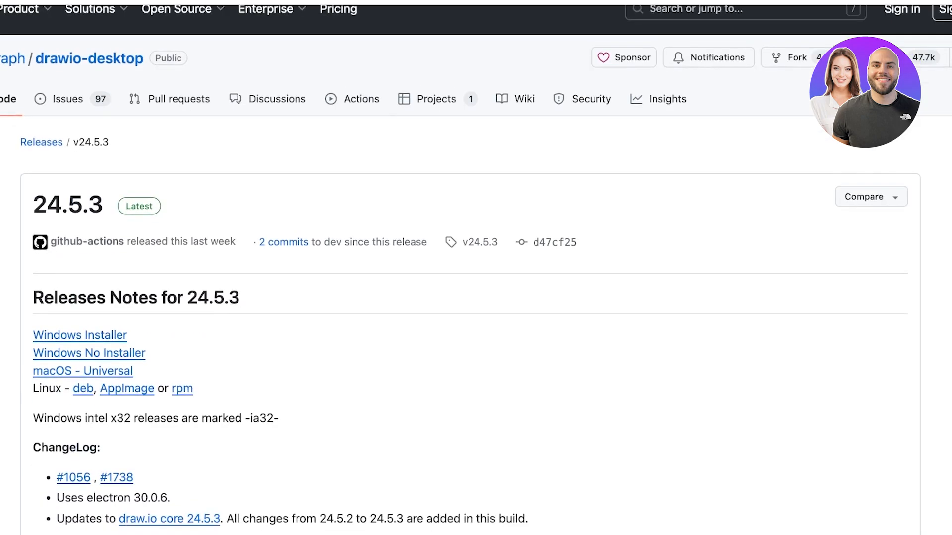
{"action": "scroll", "scroll_direction": "down", "scroll_amount": 3}
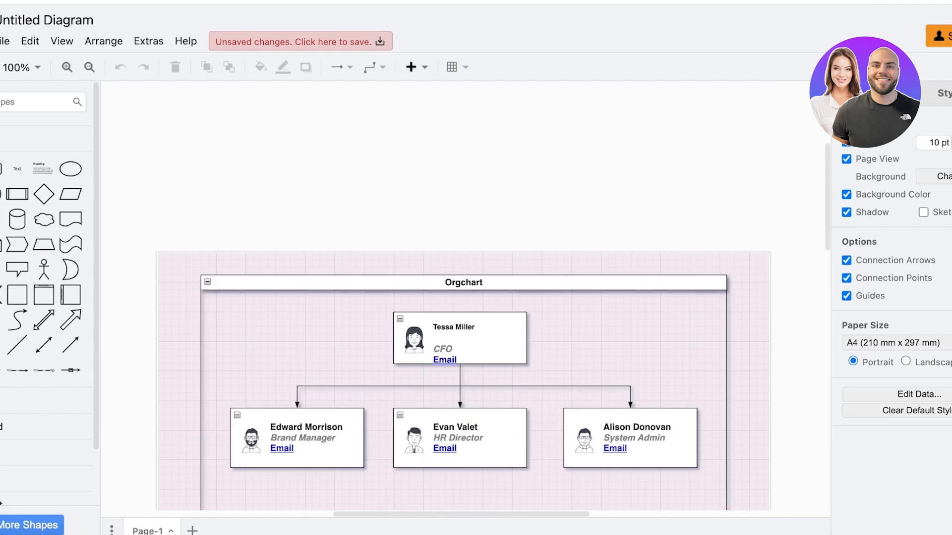
- Create a new diagram from the sketch-style Kanban template with TO DO, DOING, DONE columns
{"action": "left_click", "coordinate": [2, 40]}
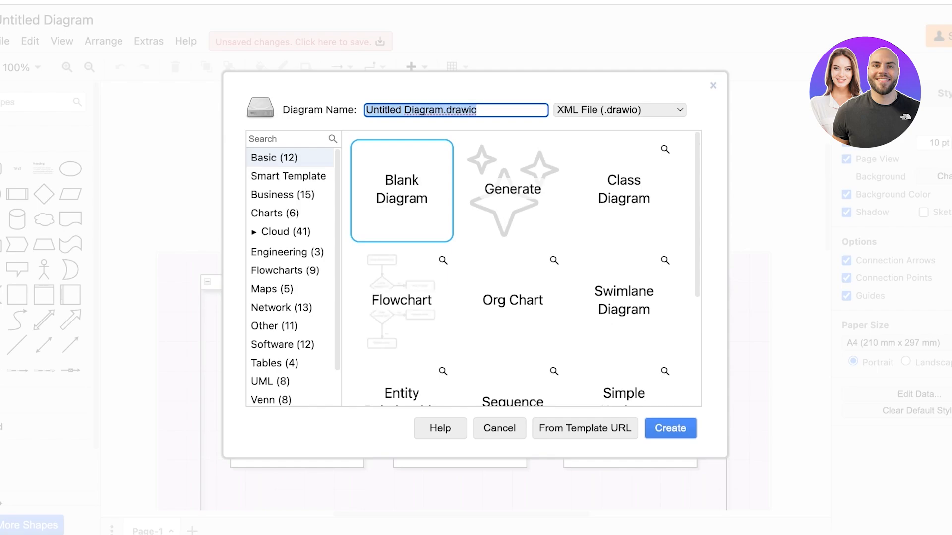
{"action": "left_click", "coordinate": [288, 177]}
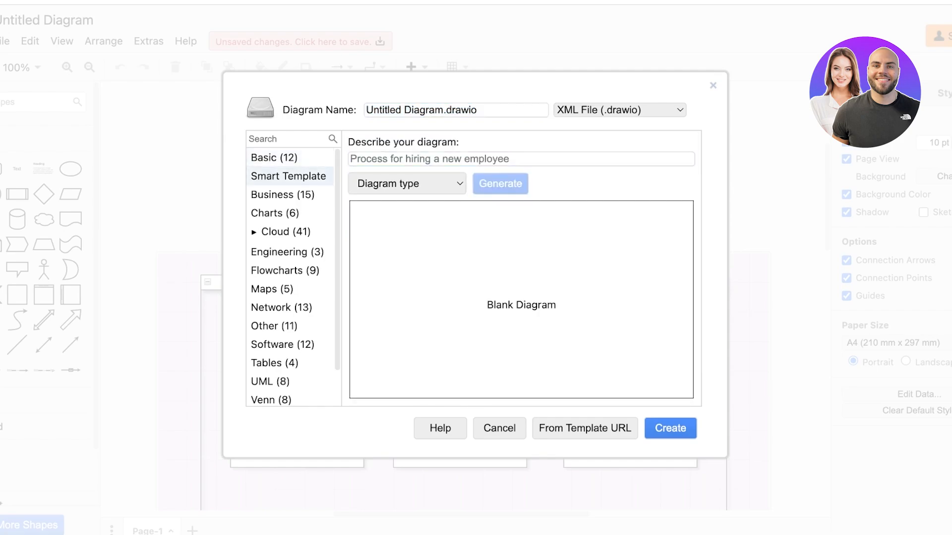
{"action": "left_click", "coordinate": [280, 231]}
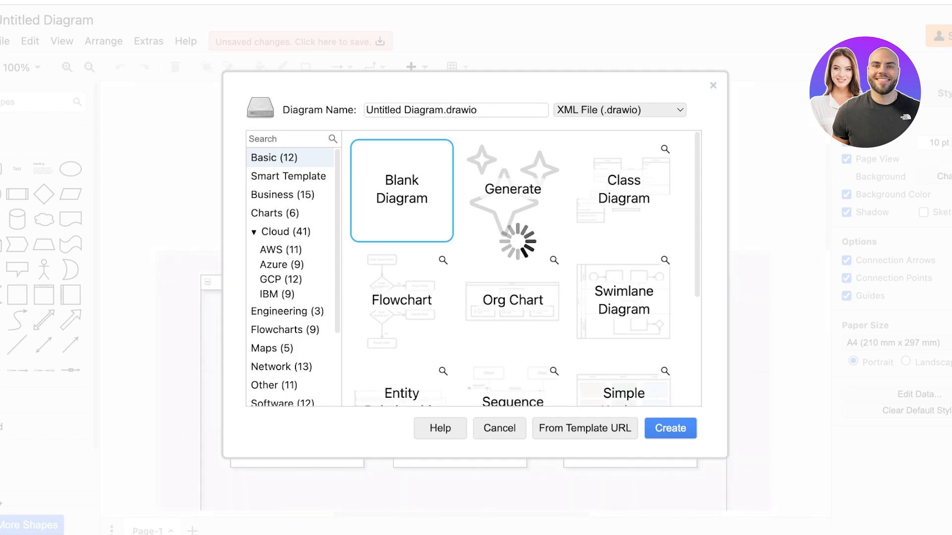
{"action": "left_click", "coordinate": [623, 191]}
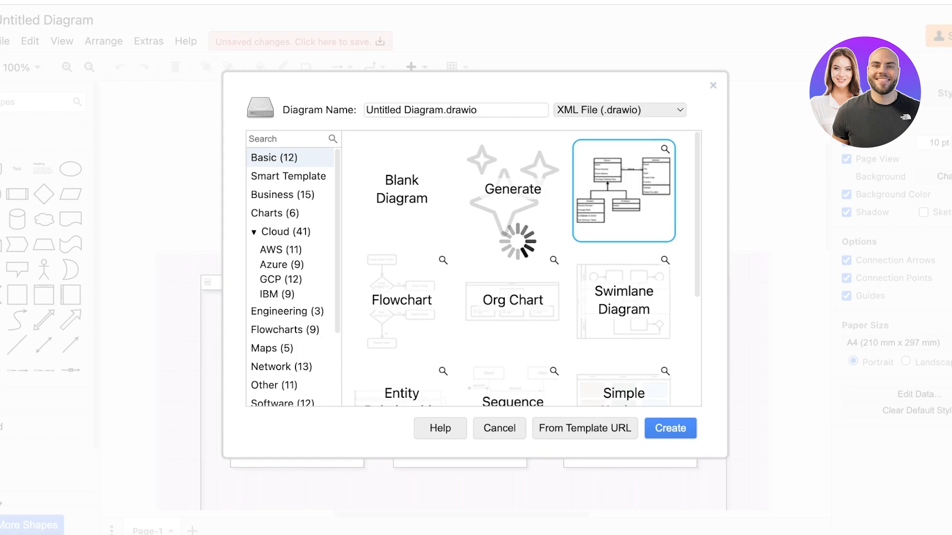
{"action": "scroll", "scroll_direction": "down", "scroll_amount": 3}
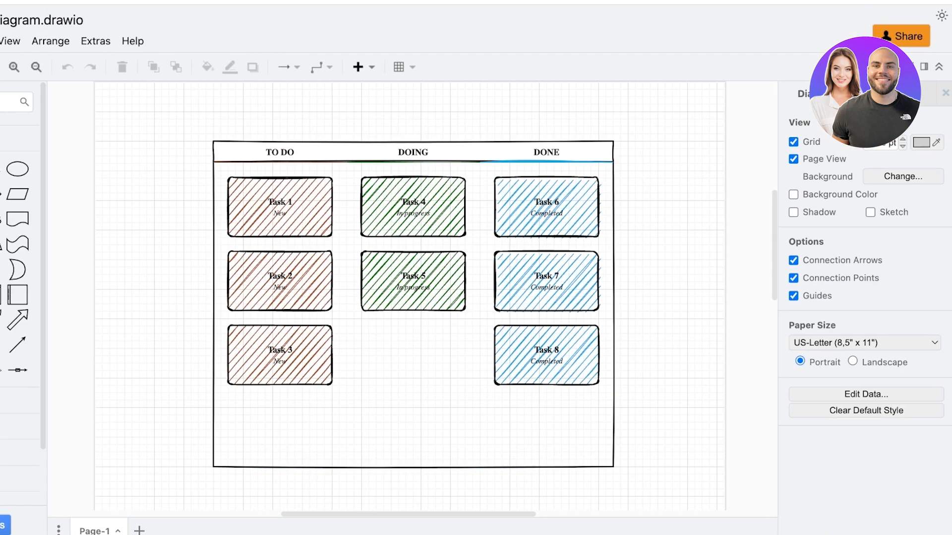
- Move the Task 1 card to the bottom of the TO DO column
{"action": "left_click", "coordinate": [279, 203]}
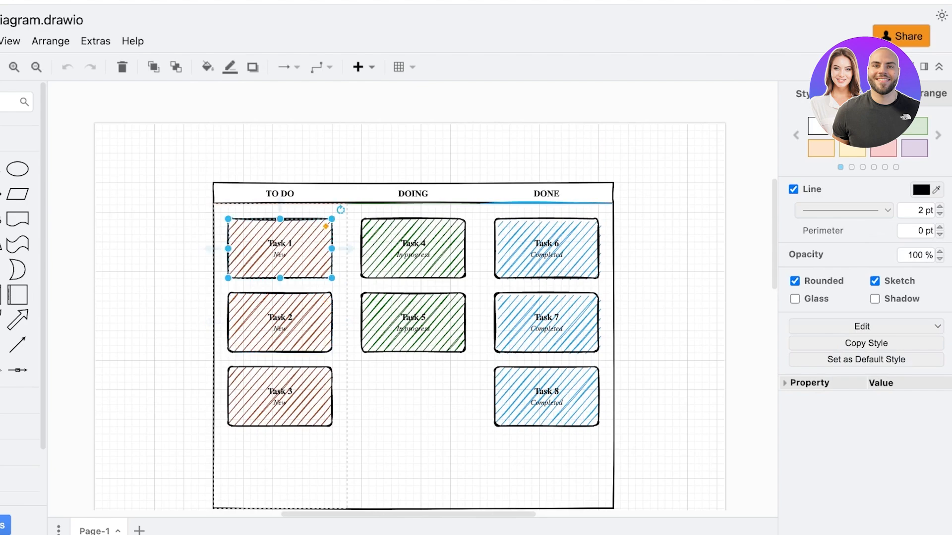
{"action": "left_click_drag", "start_coordinate": [279, 248], "coordinate": [435, 389]}
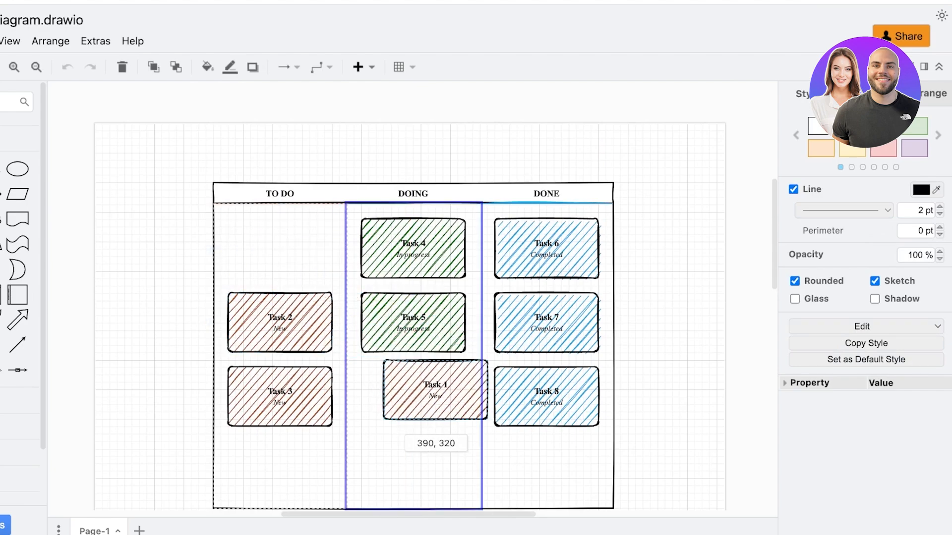
{"action": "left_click_drag", "start_coordinate": [434, 388], "coordinate": [278, 394]}
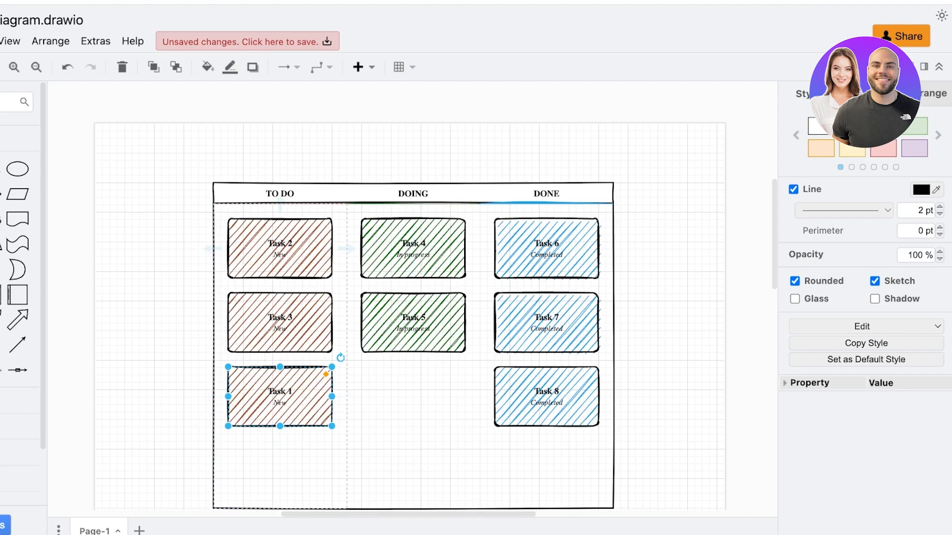
- Shorten the board so it ends just below the cards
{"action": "left_click", "coordinate": [420, 468]}
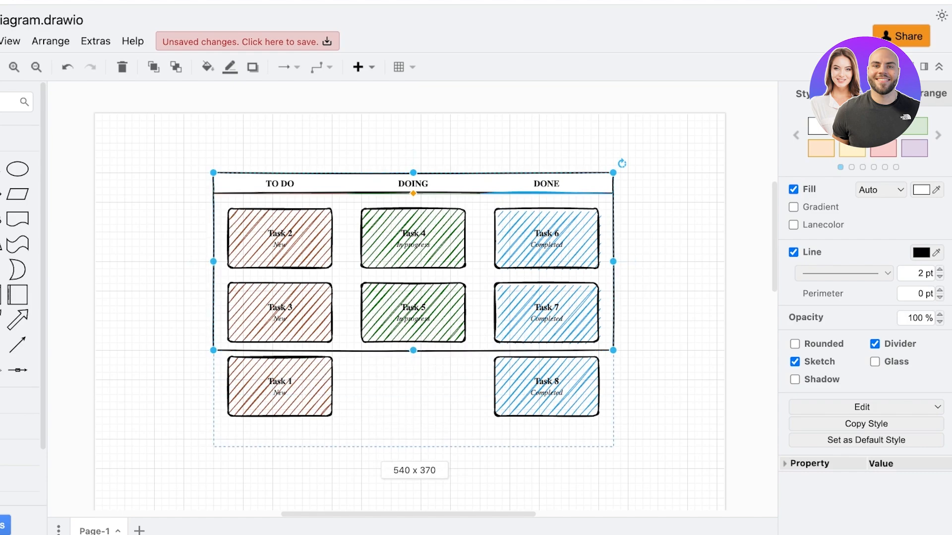
{"action": "scroll", "scroll_direction": "down", "scroll_amount": 3}
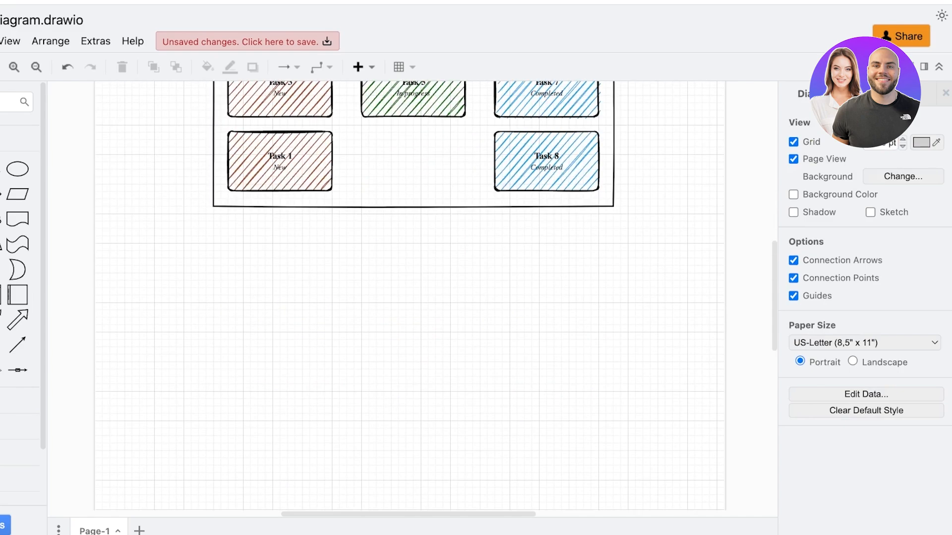
{"action": "left_click", "coordinate": [56, 41]}
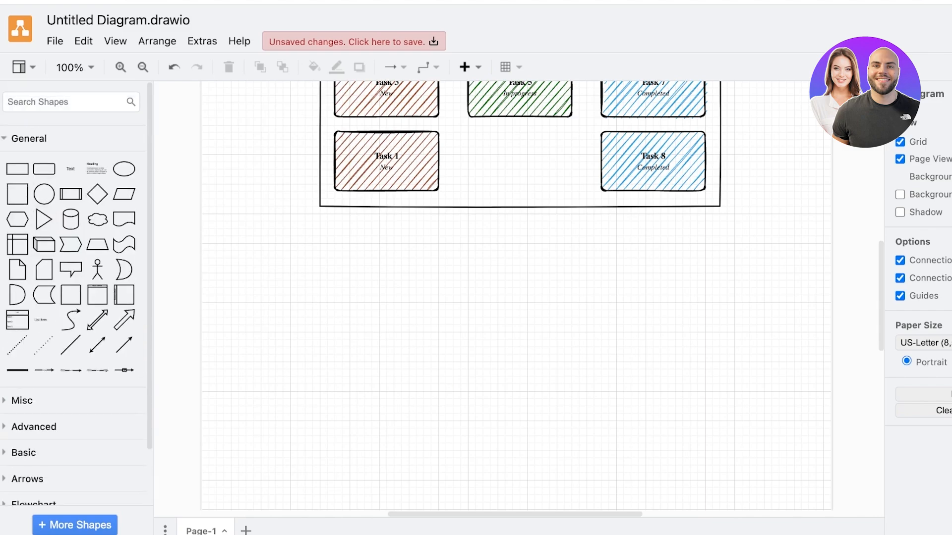
- Preview the Infographic and Electrical shape libraries, then apply the plain white sketch theme
{"action": "left_click", "coordinate": [28, 139]}
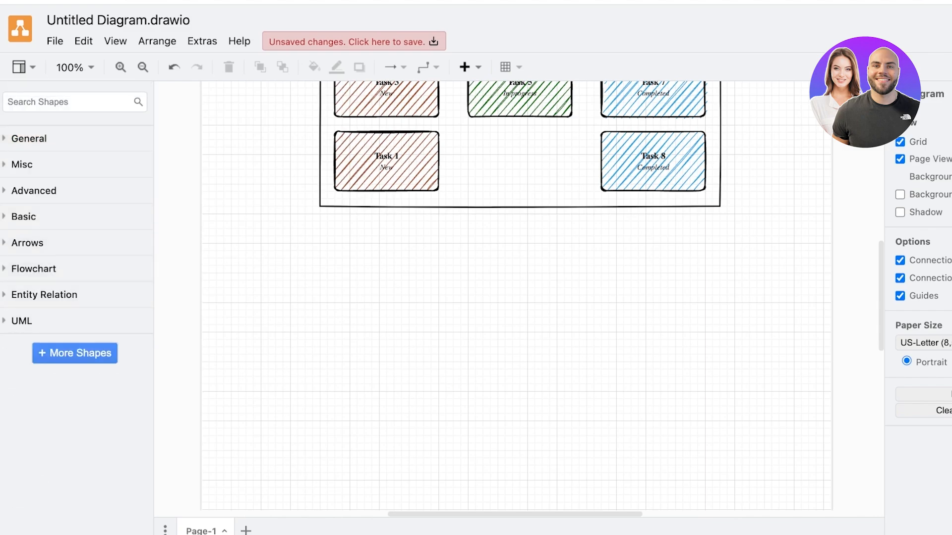
{"action": "left_click", "coordinate": [75, 353]}
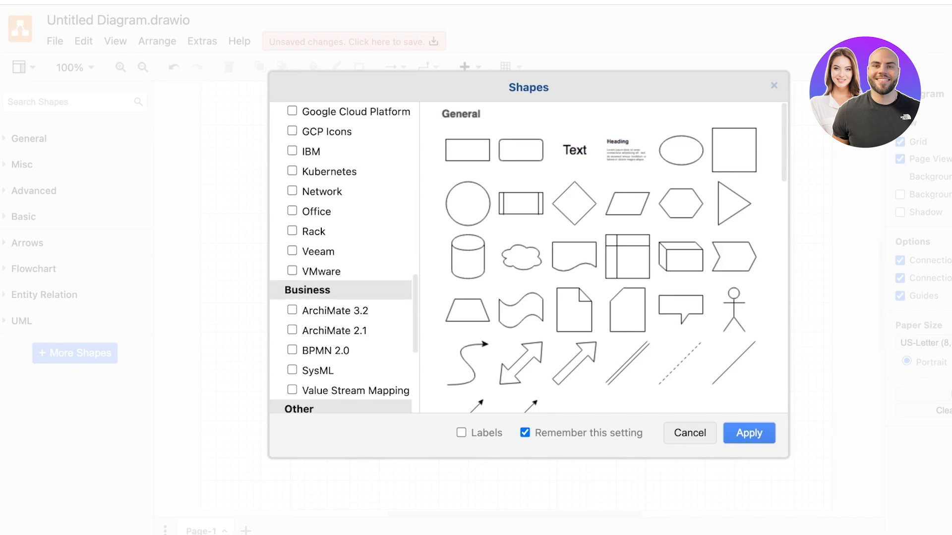
{"action": "scroll", "scroll_direction": "down", "scroll_amount": 3}
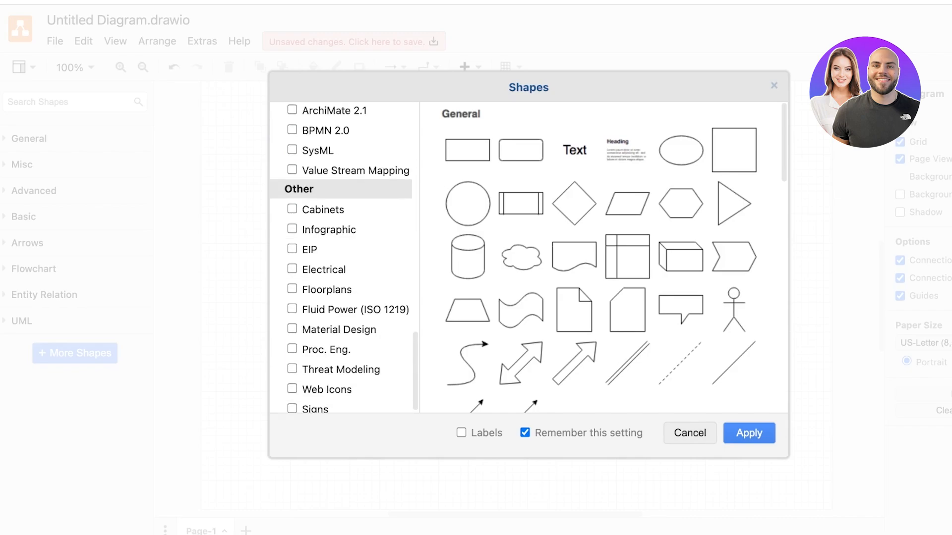
{"action": "left_click", "coordinate": [309, 249]}
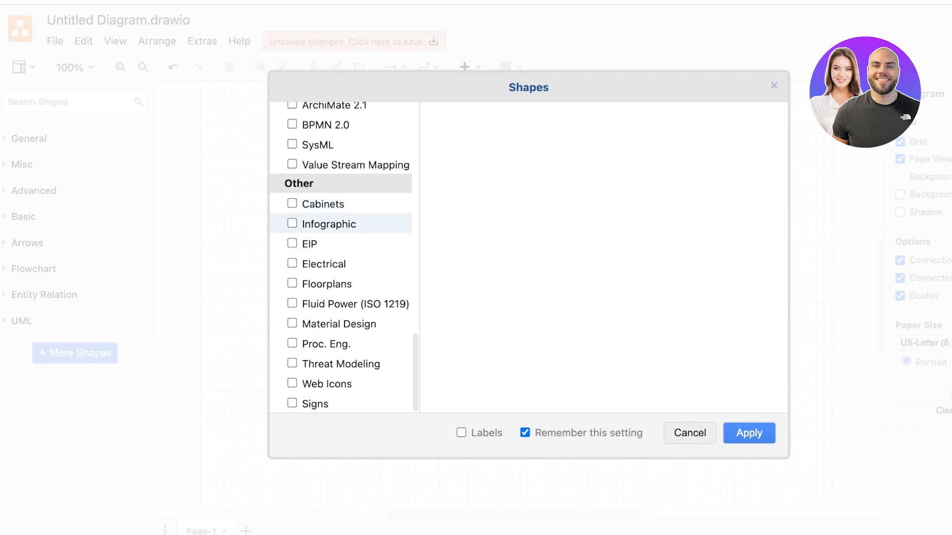
{"action": "left_click", "coordinate": [328, 224]}
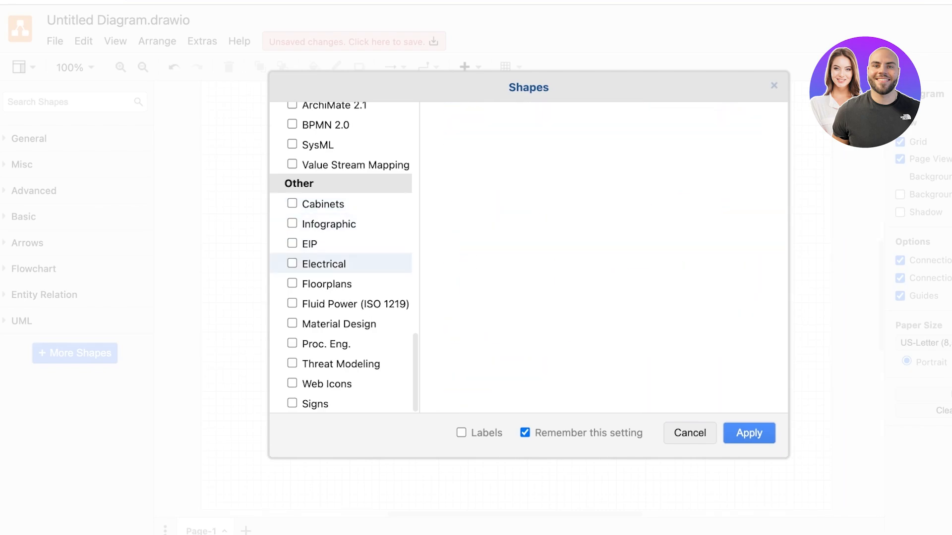
{"action": "left_click", "coordinate": [748, 433]}
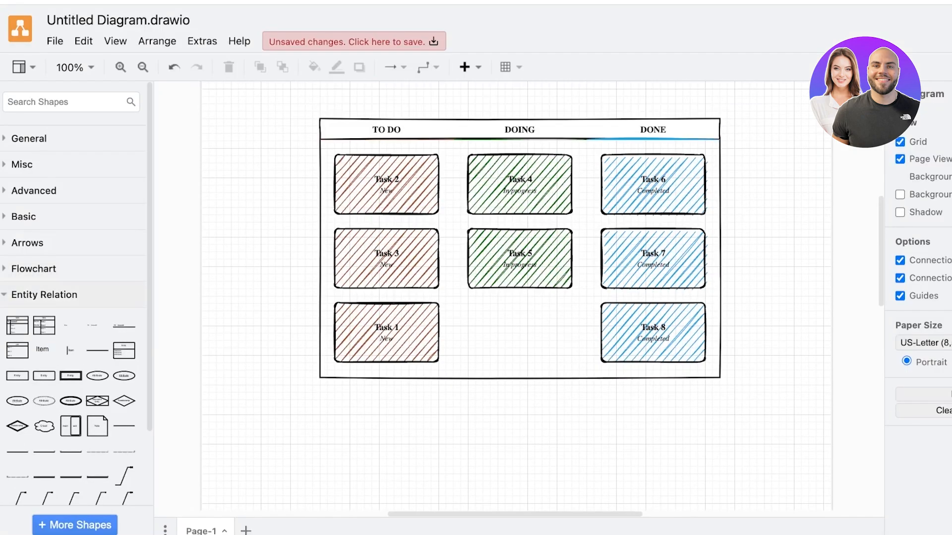
{"action": "left_click", "coordinate": [23, 216]}
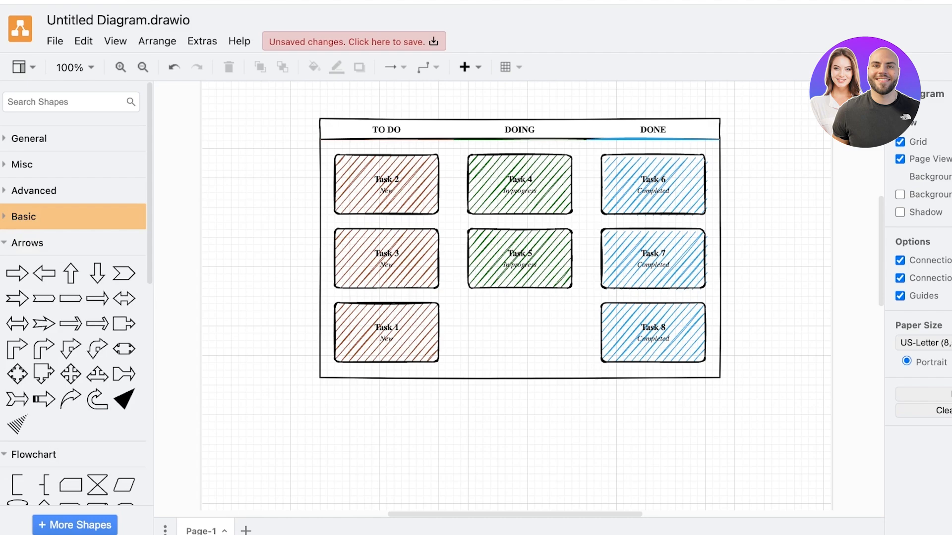
{"action": "left_click", "coordinate": [21, 164]}
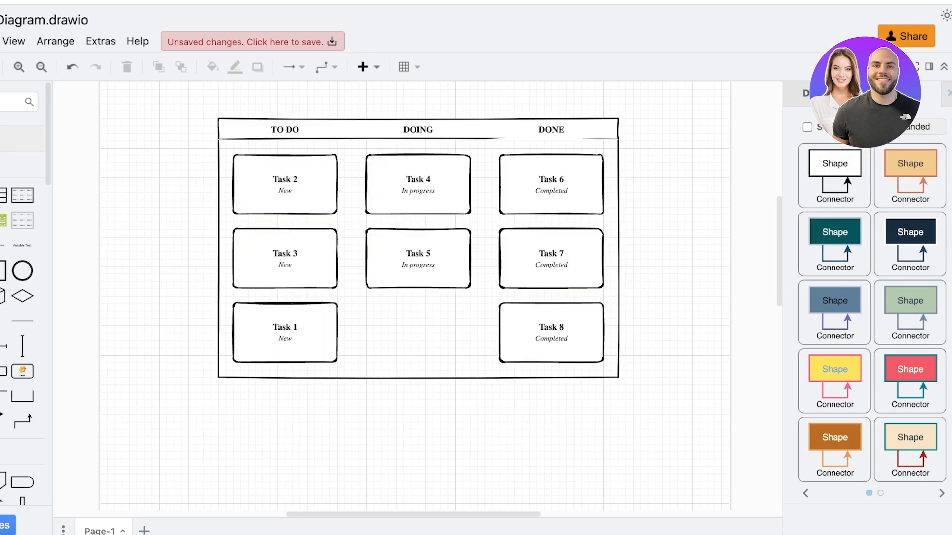
- Rename the Task 2 card to 'Grocery Shopping'
{"action": "left_click", "coordinate": [284, 184]}
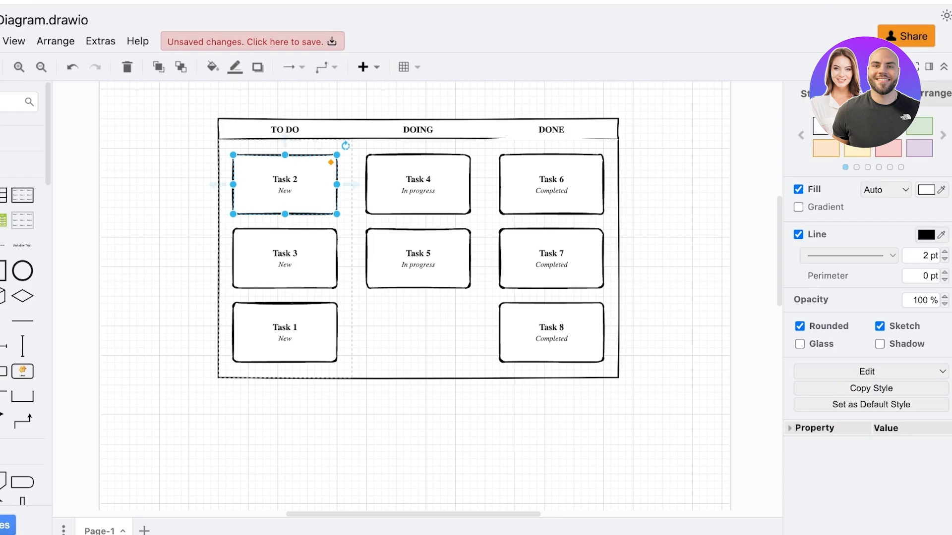
{"action": "double_click", "coordinate": [284, 190]}
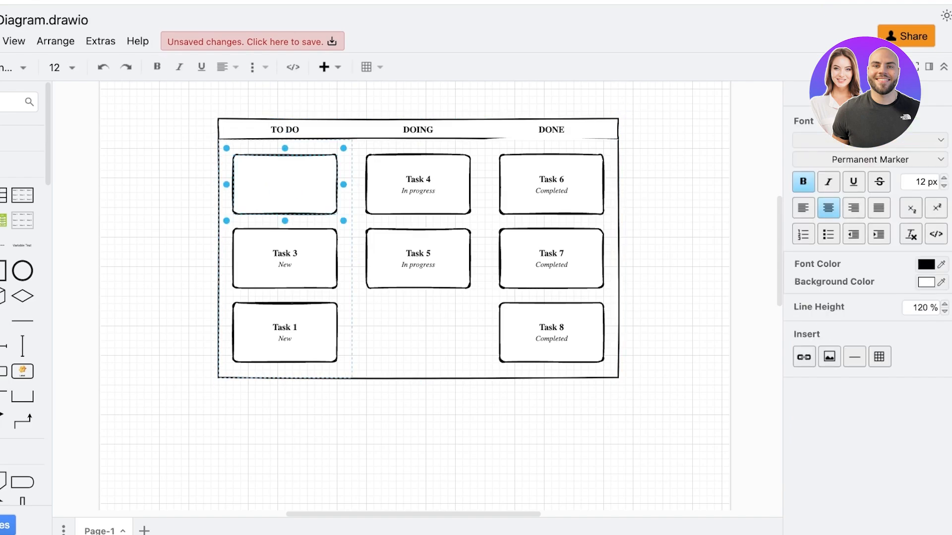
{"action": "double_click", "coordinate": [284, 184]}
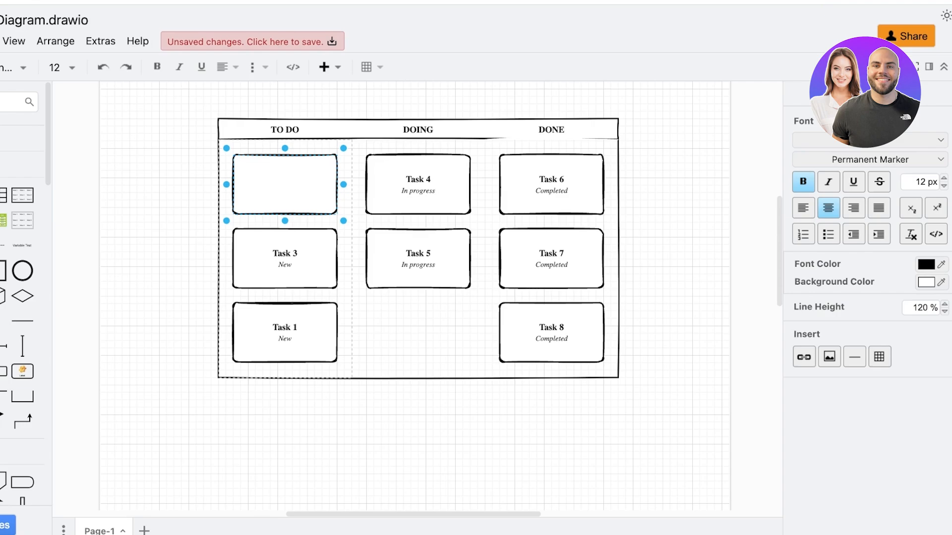
{"action": "type", "text": "Grocery Shopping"}
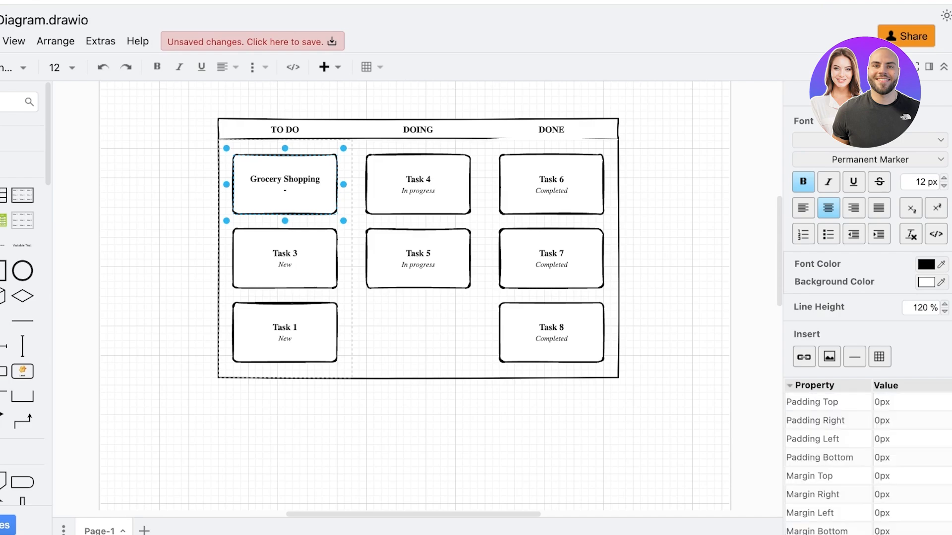
{"action": "left_click", "coordinate": [285, 258]}
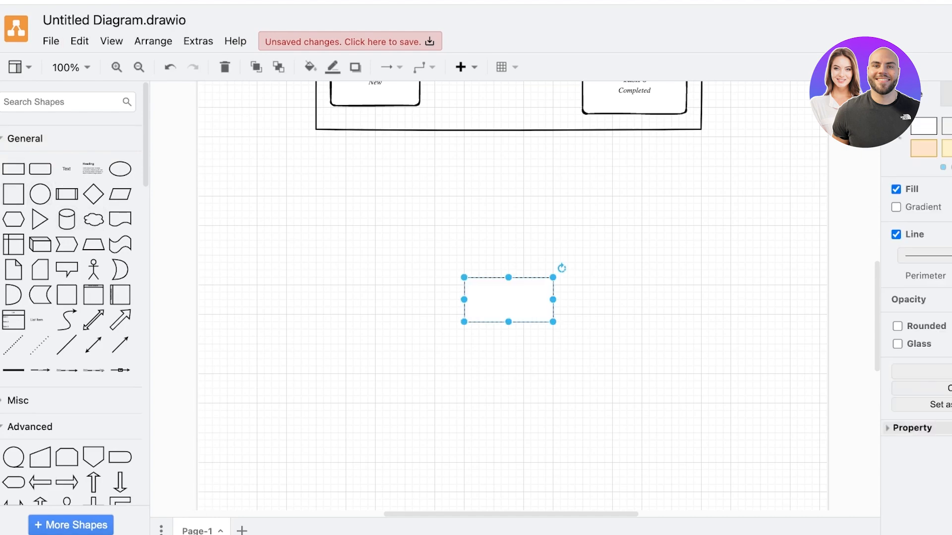
- Draw a large square frame split by two vertical dividers snapped to its edges
{"action": "left_click_drag", "start_coordinate": [463, 277], "coordinate": [315, 204]}
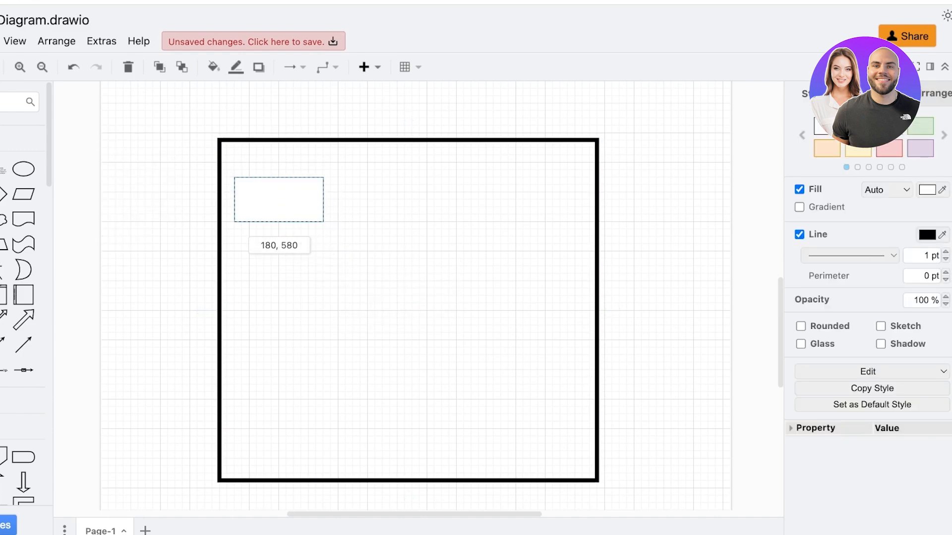
{"action": "left_click_drag", "start_coordinate": [279, 199], "coordinate": [268, 222]}
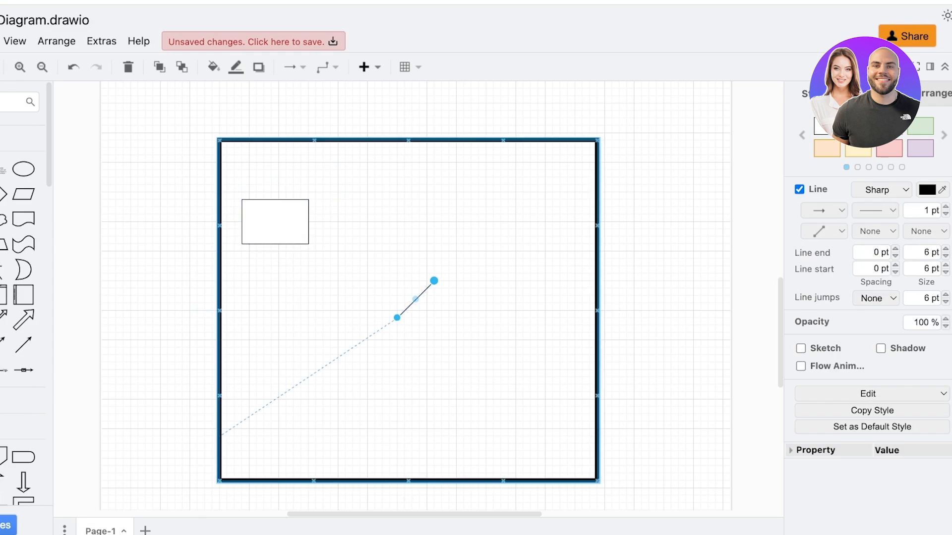
{"action": "left_click_drag", "start_coordinate": [433, 279], "coordinate": [340, 141]}
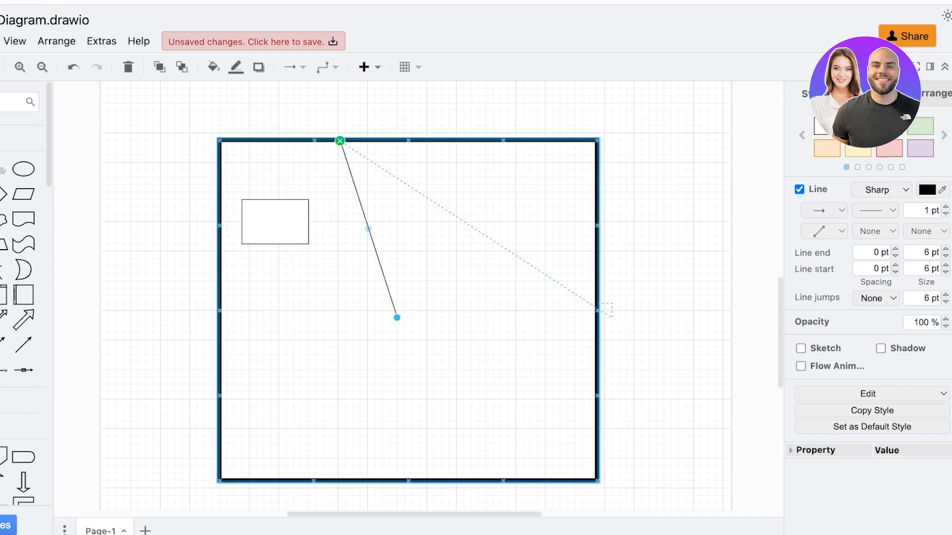
{"action": "left_click_drag", "start_coordinate": [397, 318], "coordinate": [341, 481]}
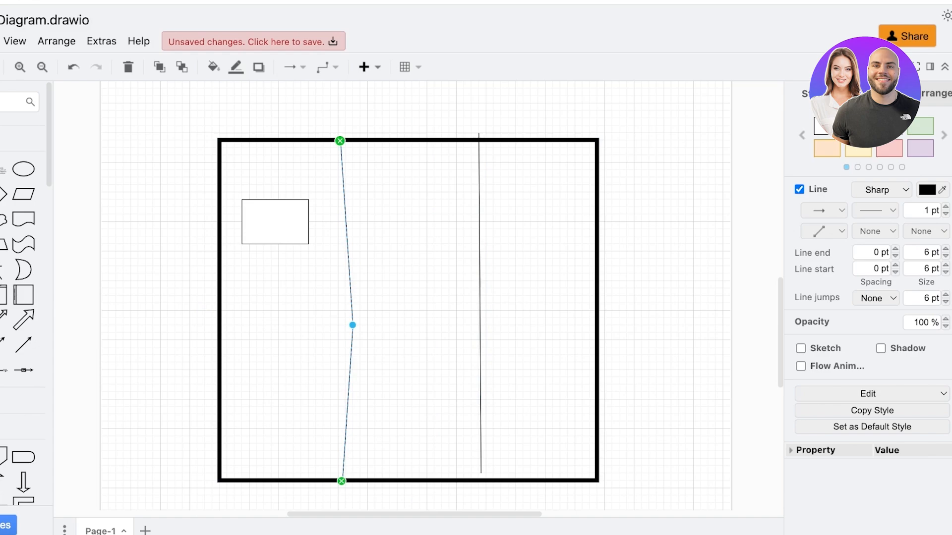
{"action": "left_click_drag", "start_coordinate": [352, 325], "coordinate": [338, 324]}
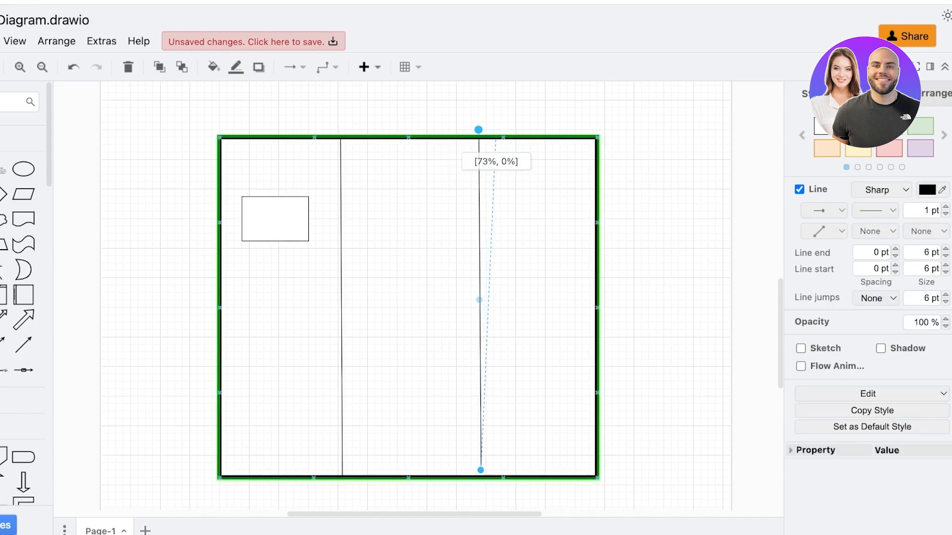
{"action": "left_click_drag", "start_coordinate": [480, 130], "coordinate": [480, 130]}
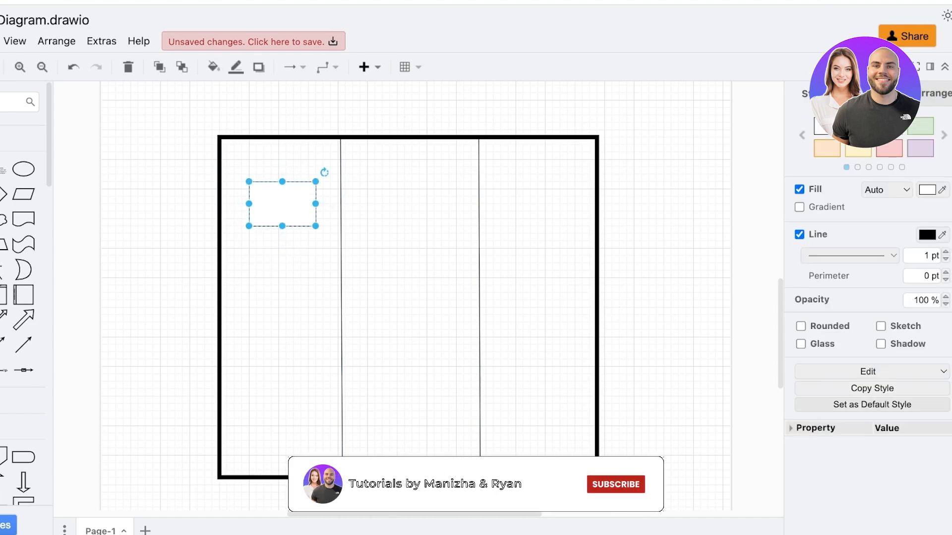
- Add a second card below the first and label it 'Lauch tote bags on shopify'
{"action": "left_click_drag", "start_coordinate": [282, 203], "coordinate": [282, 299]}
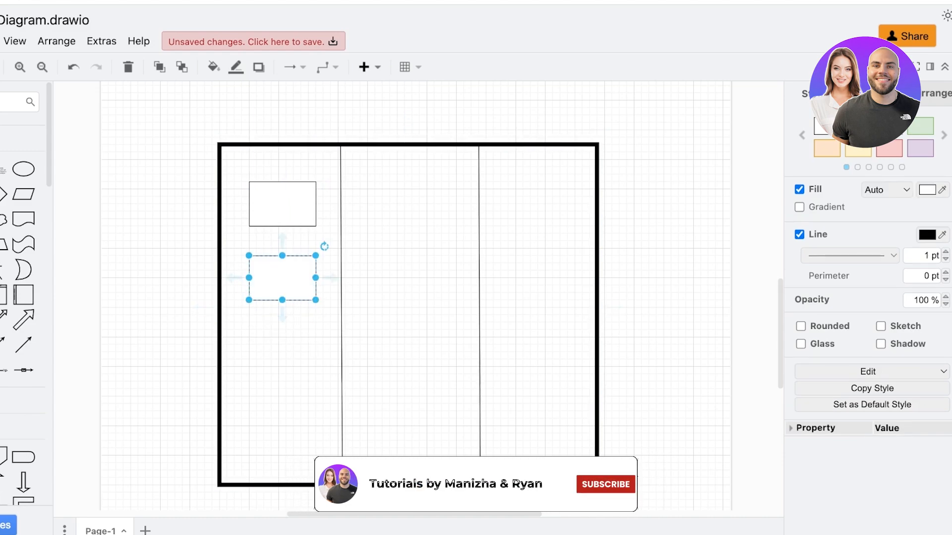
{"action": "type", "text": "dsrfe"}
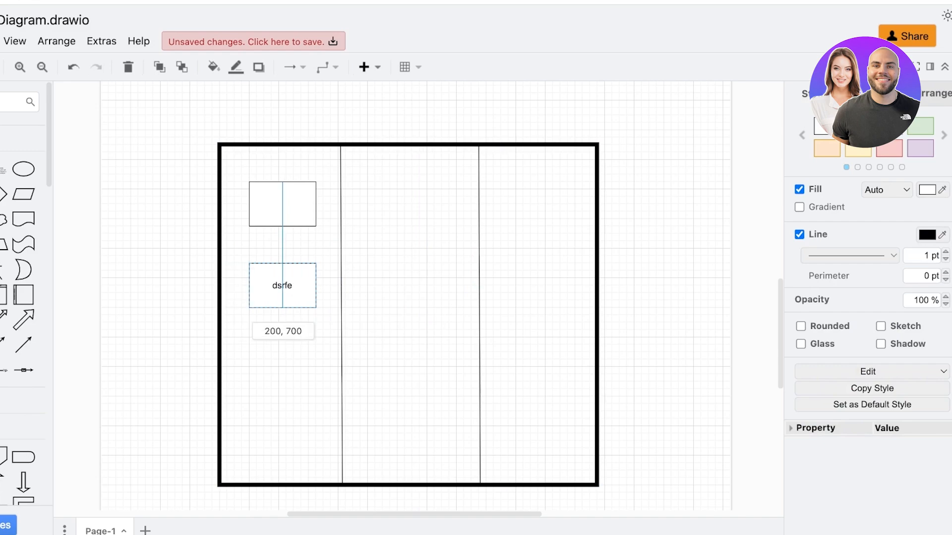
{"action": "left_click", "coordinate": [340, 315]}
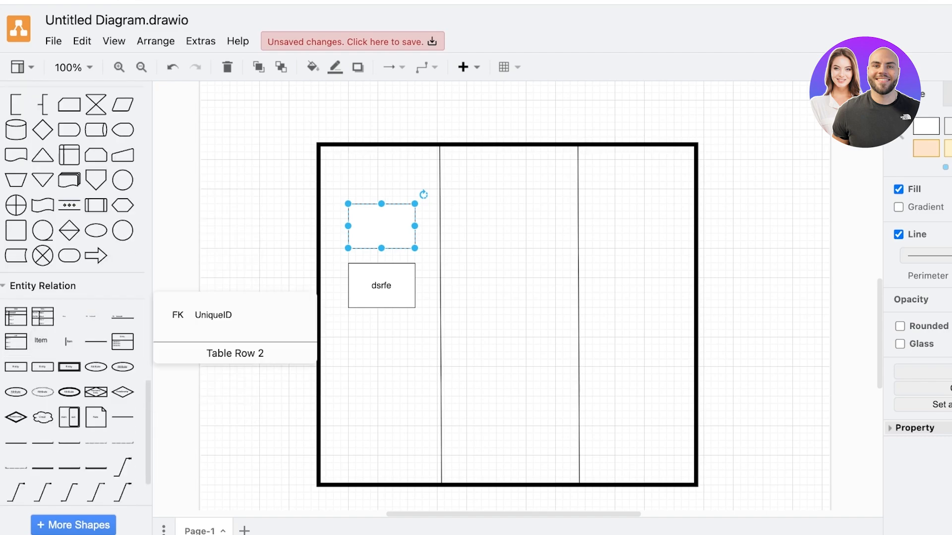
{"action": "scroll", "scroll_direction": "down", "scroll_amount": 3}
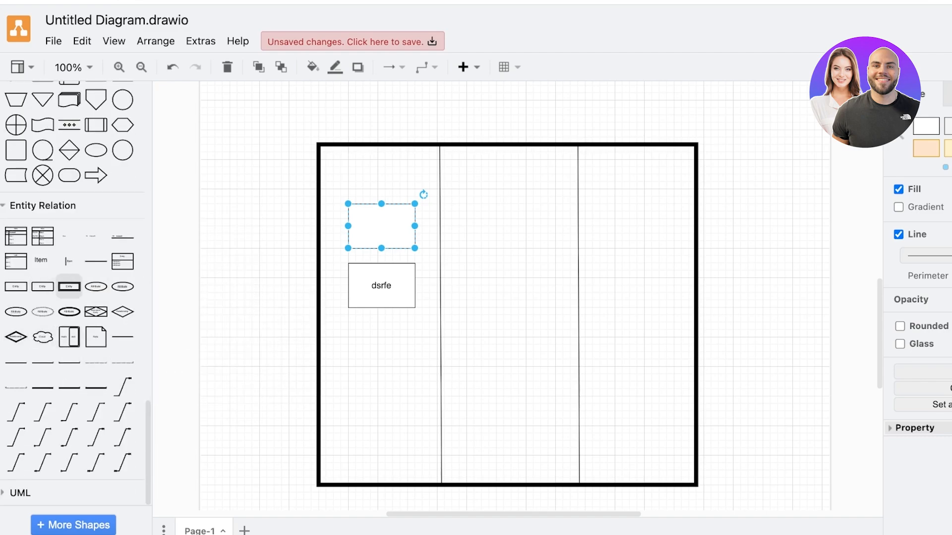
{"action": "scroll", "scroll_direction": "down", "scroll_amount": 3}
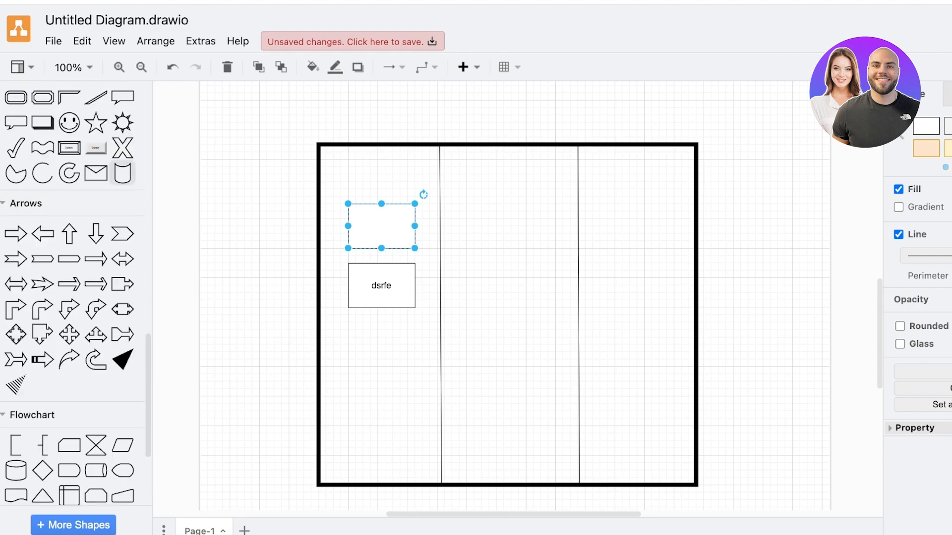
{"action": "double_click", "coordinate": [381, 286]}
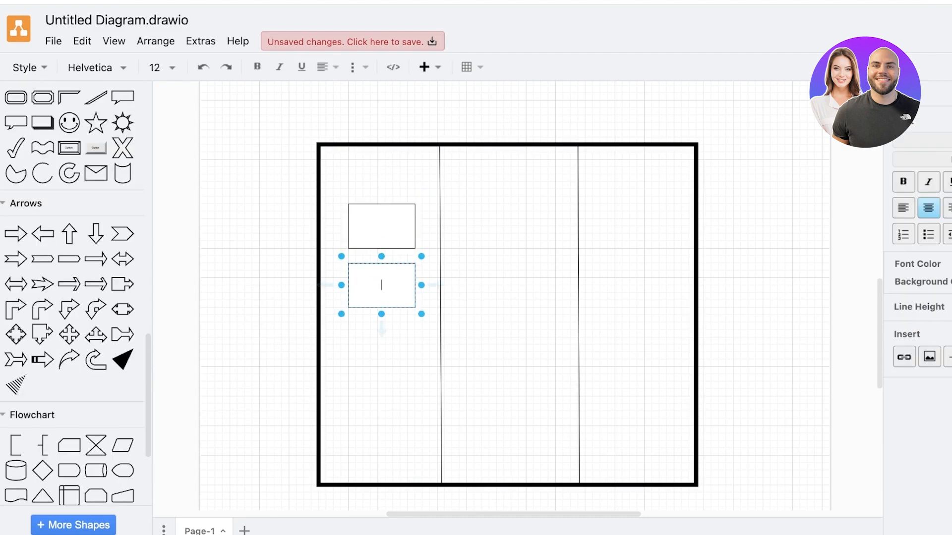
{"action": "type", "text": "Lauch tote bags on shopify"}
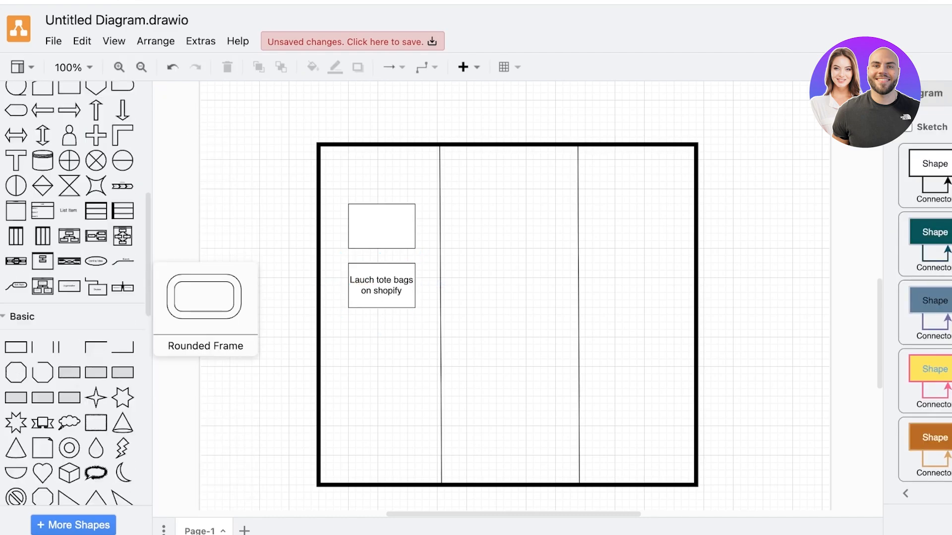
- Place a Relationship diamond in the middle column and connect the tote bags card to it
{"action": "scroll", "scroll_direction": "down", "scroll_amount": 3}
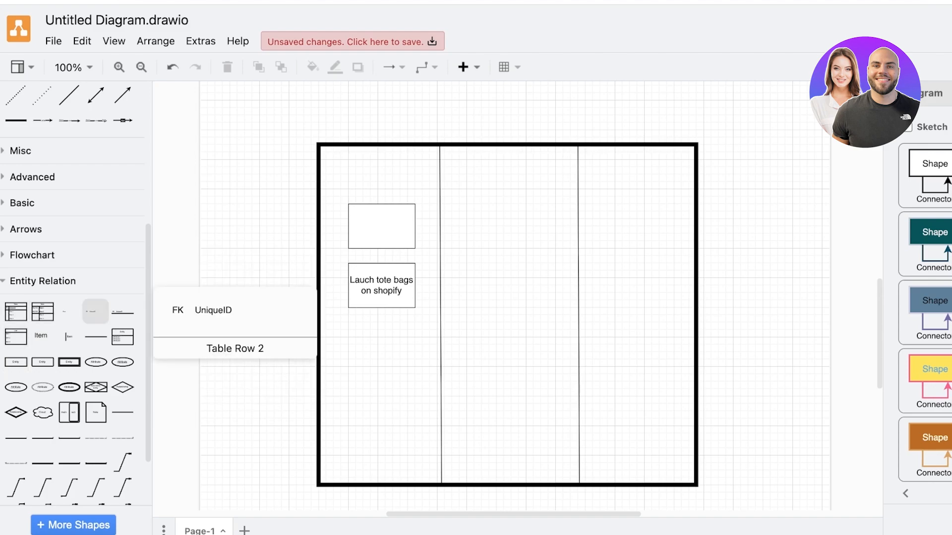
{"action": "mouse_move", "coordinate": [122, 387]}
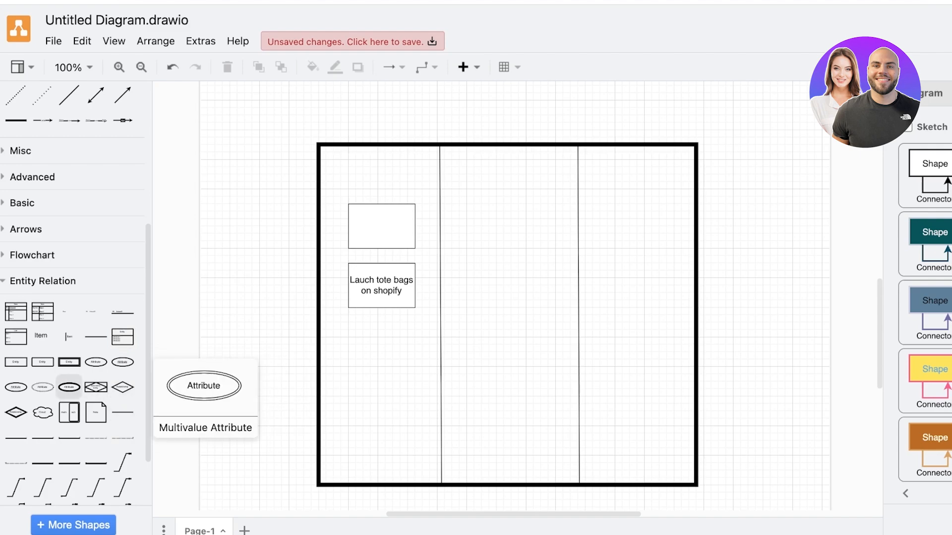
{"action": "left_click_drag", "start_coordinate": [122, 386], "coordinate": [510, 300]}
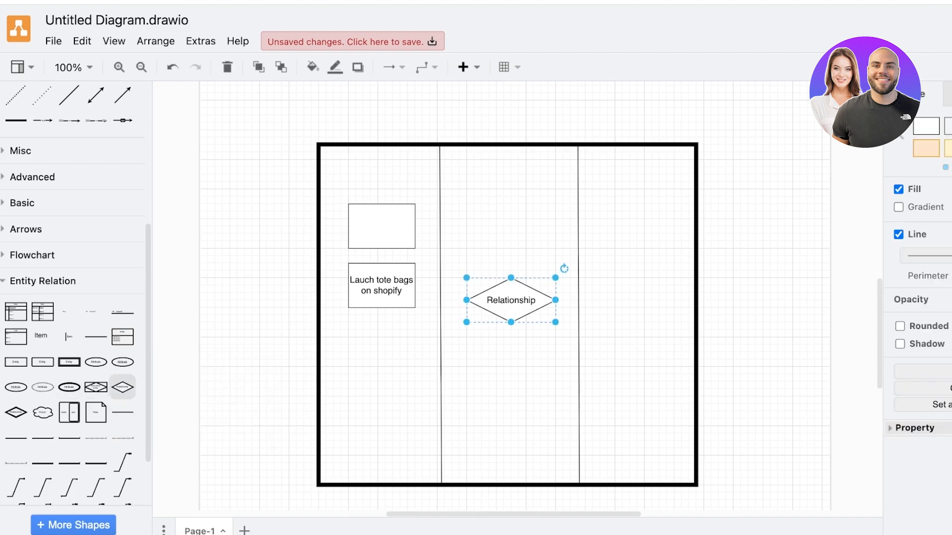
{"action": "left_click_drag", "start_coordinate": [510, 300], "coordinate": [377, 359]}
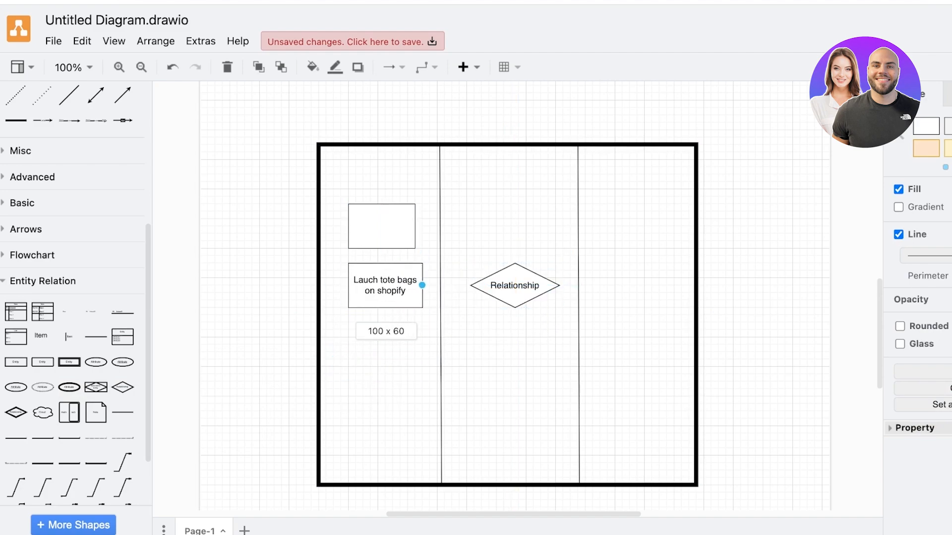
{"action": "left_click", "coordinate": [514, 286]}
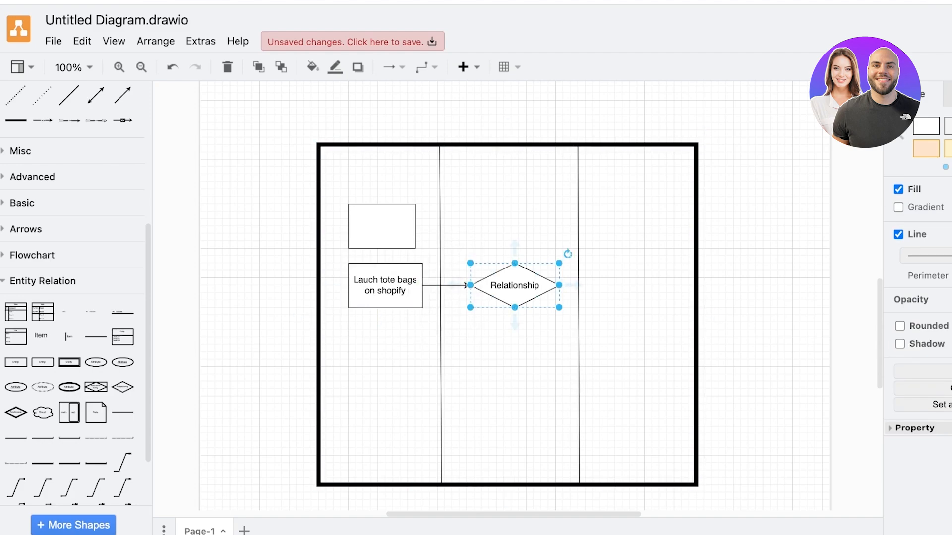
{"action": "double_click", "coordinate": [515, 285]}
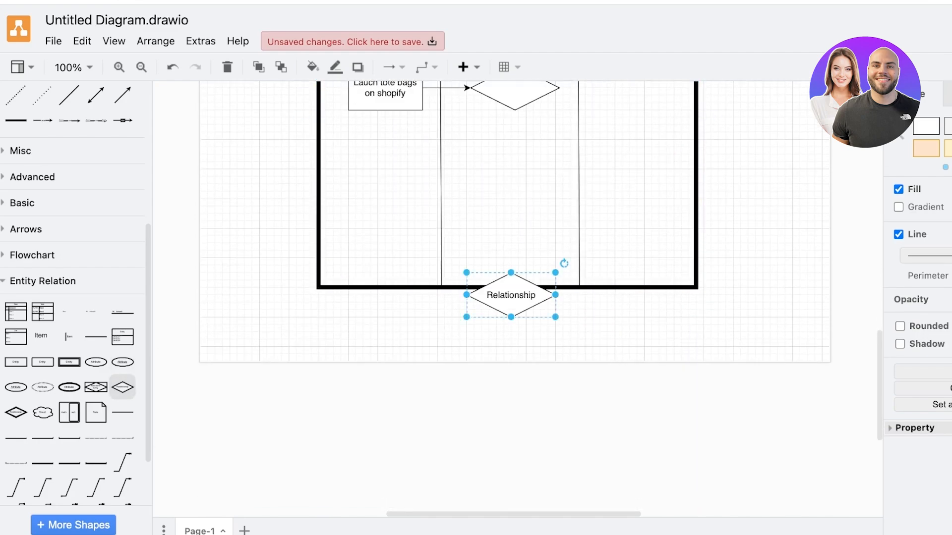
{"action": "left_click", "coordinate": [96, 386]}
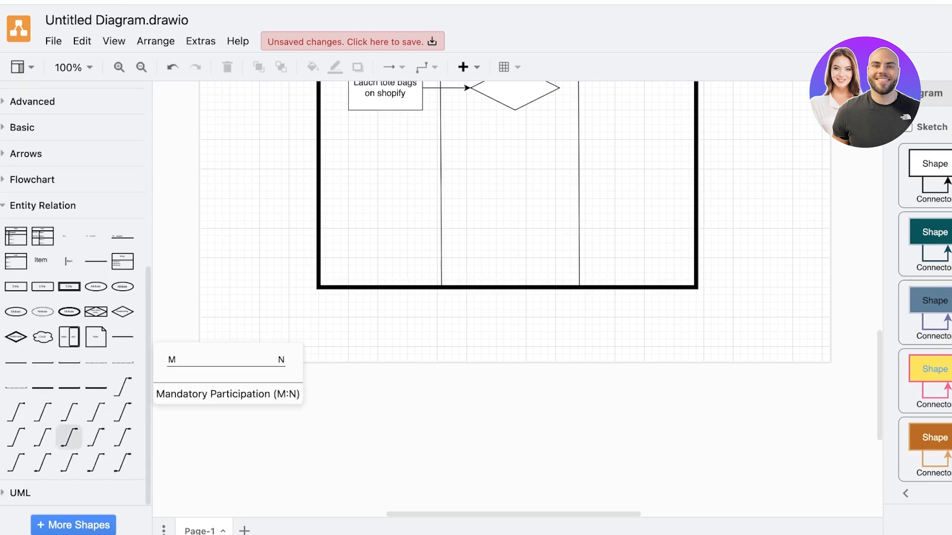
- Rename the Task 4 card to 'Visit my hair stylist'
{"action": "scroll", "scroll_direction": "down", "scroll_amount": 3}
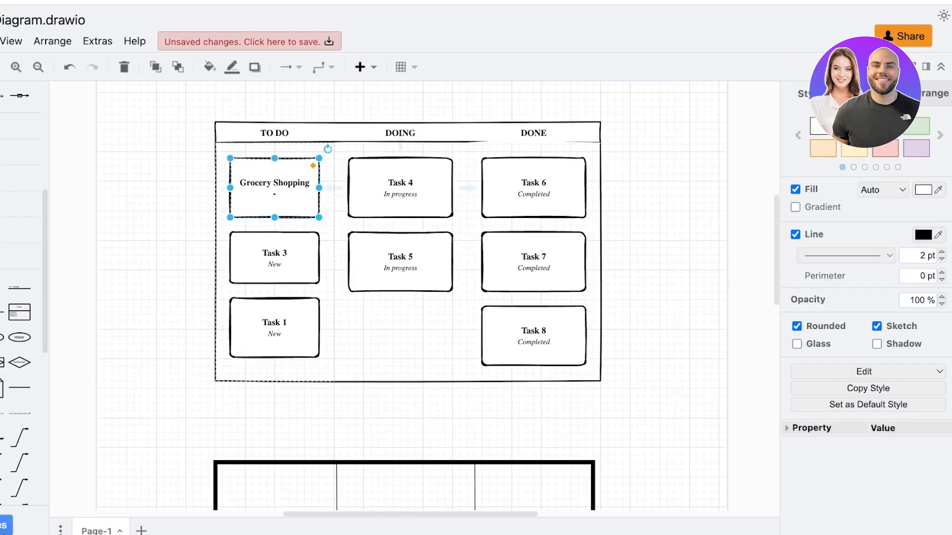
{"action": "double_click", "coordinate": [400, 187]}
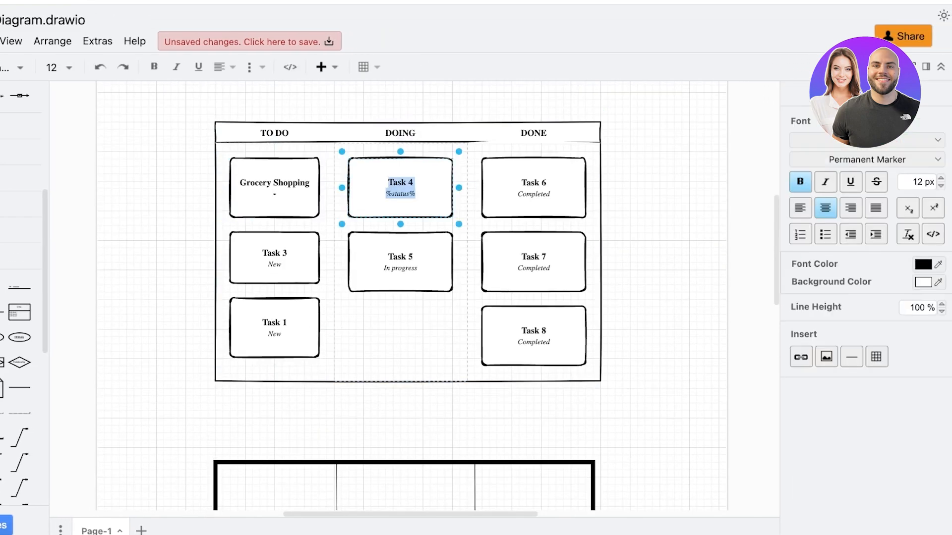
{"action": "type", "text": "v"}
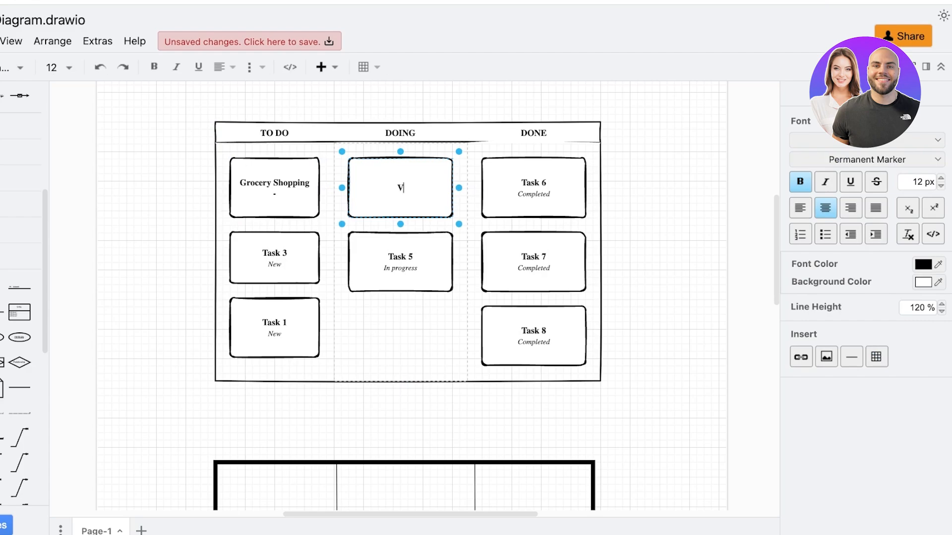
{"action": "type", "text": "isit my hair s"}
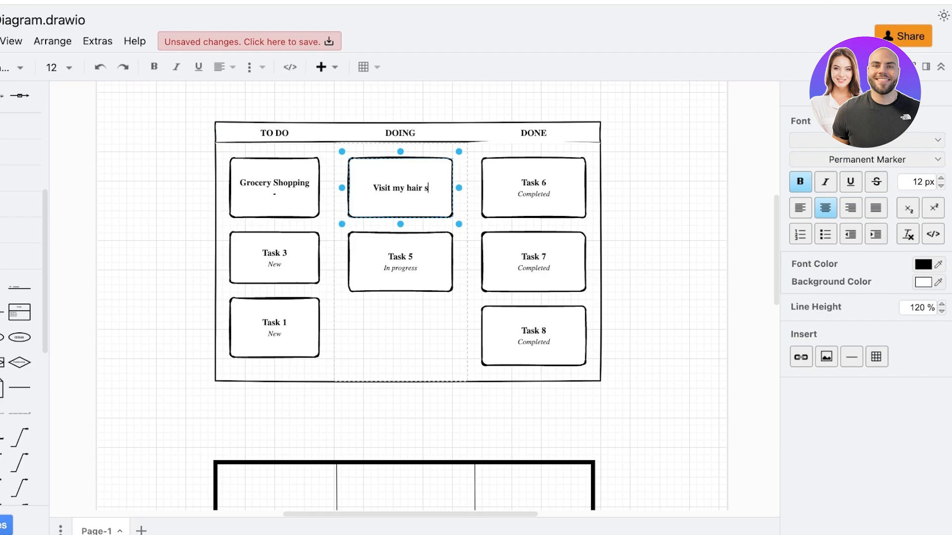
- Connect the Grocery Shopping card to Visit my hair stylist with an arrow
{"action": "left_click", "coordinate": [274, 188]}
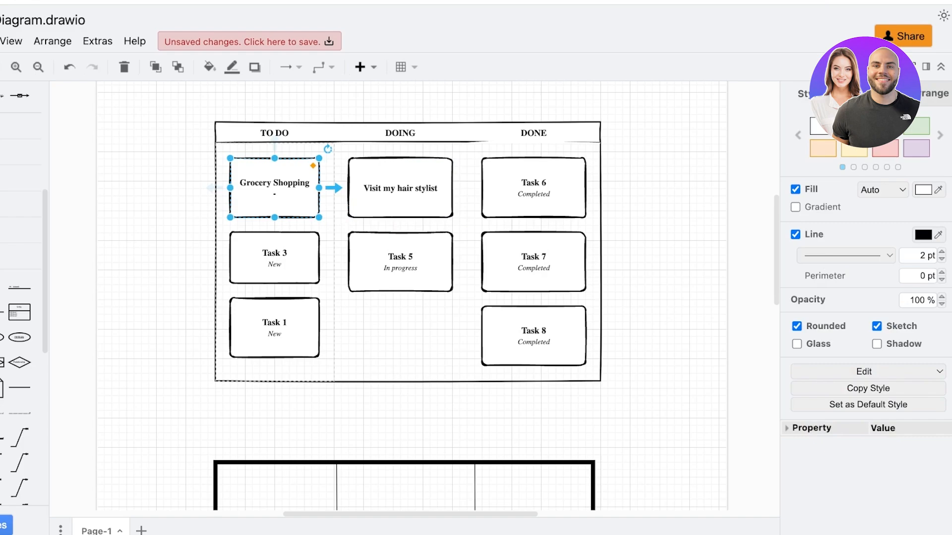
{"action": "left_click", "coordinate": [400, 187]}
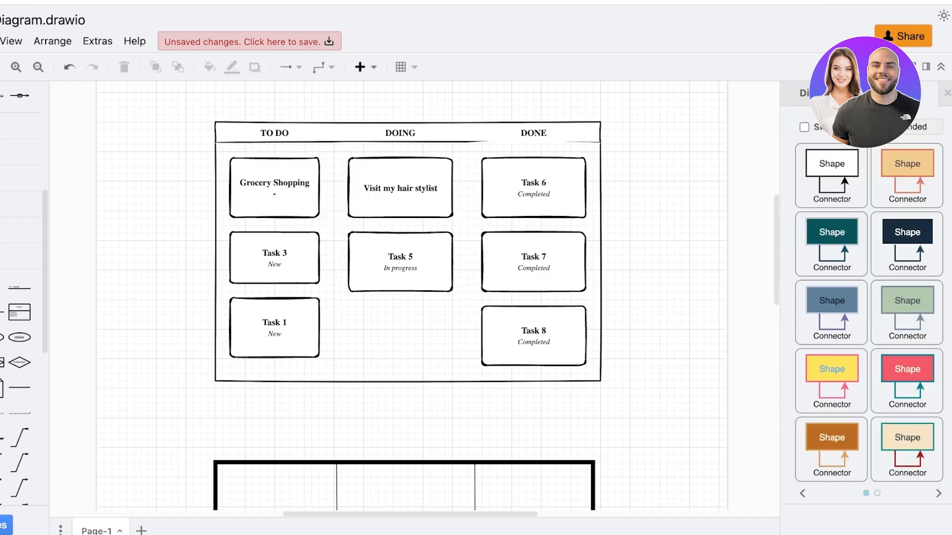
{"action": "left_click", "coordinate": [274, 188]}
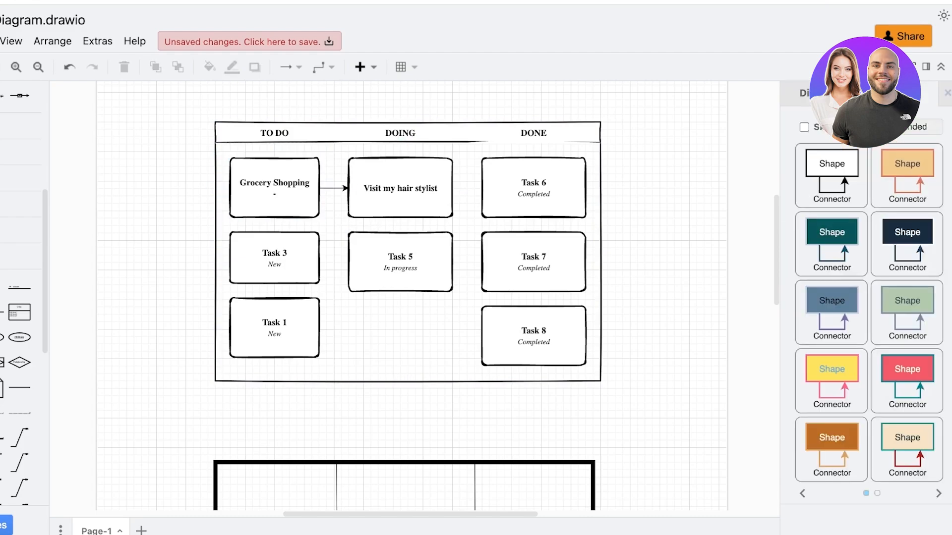
{"action": "left_click", "coordinate": [407, 132]}
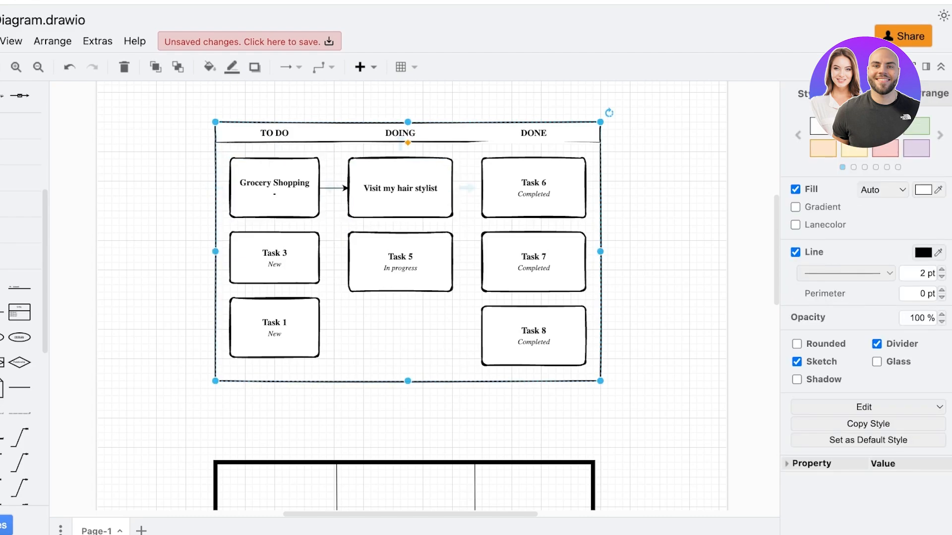
{"action": "scroll", "scroll_direction": "down", "scroll_amount": 3}
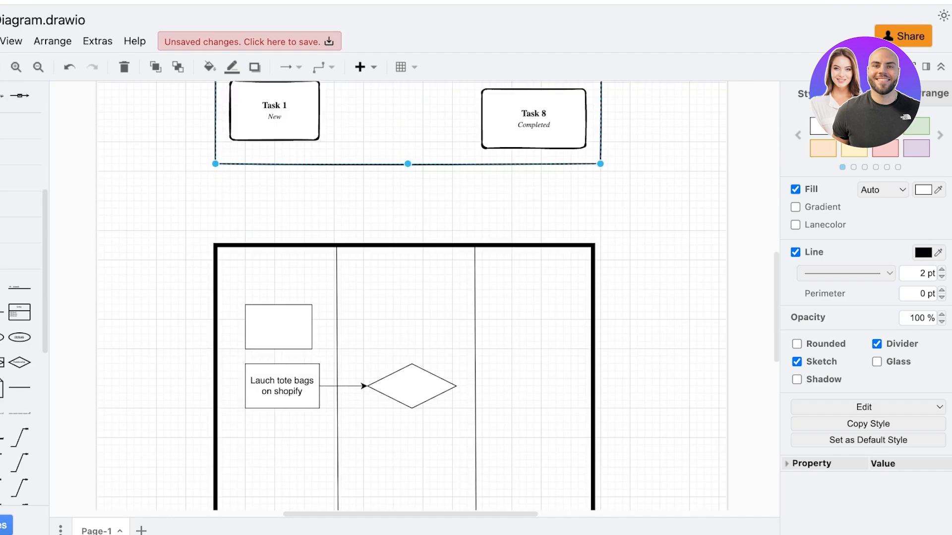
{"action": "left_click", "coordinate": [10, 40]}
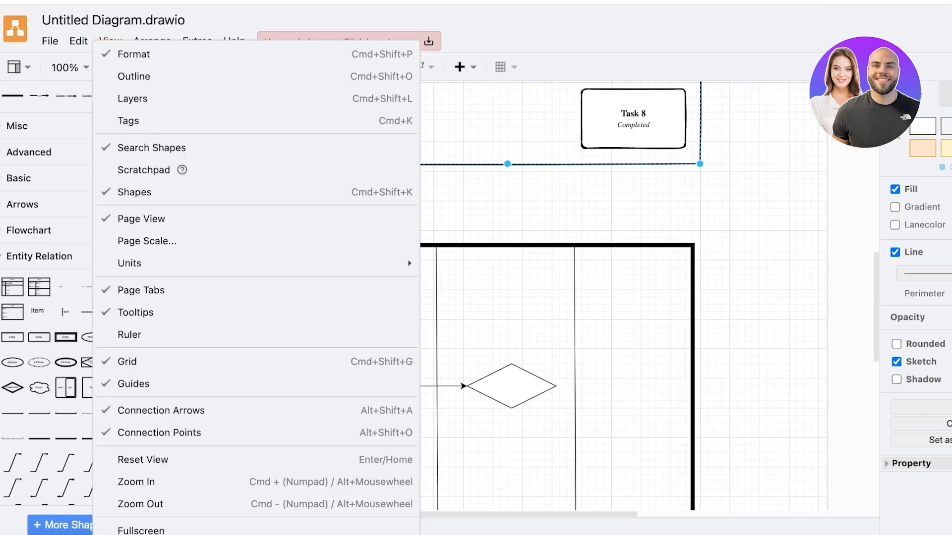
{"action": "mouse_move", "coordinate": [134, 77]}
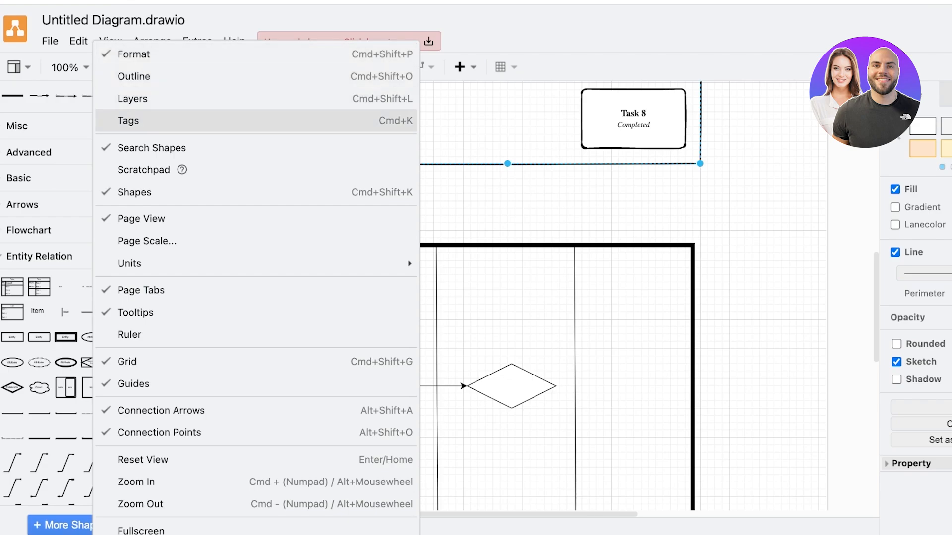
{"action": "left_click", "coordinate": [197, 41]}
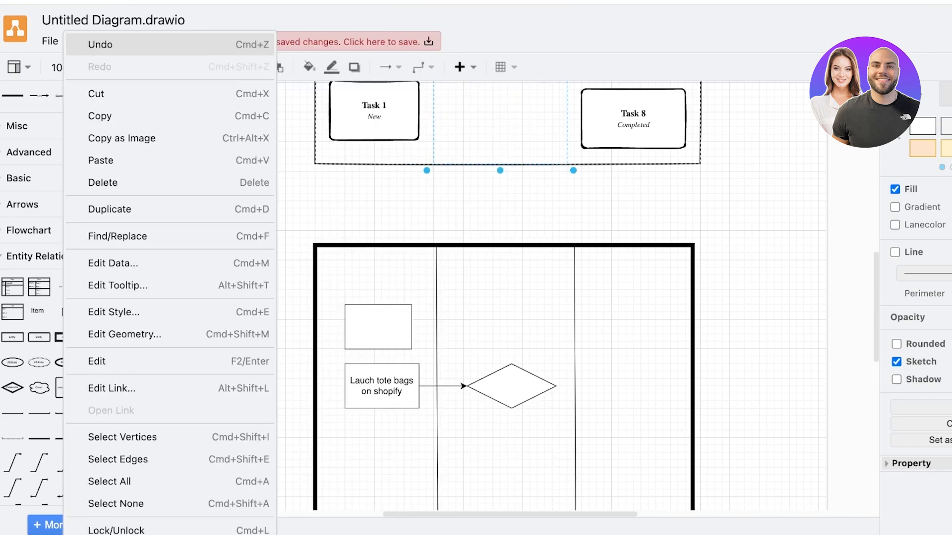
{"action": "left_click", "coordinate": [110, 41]}
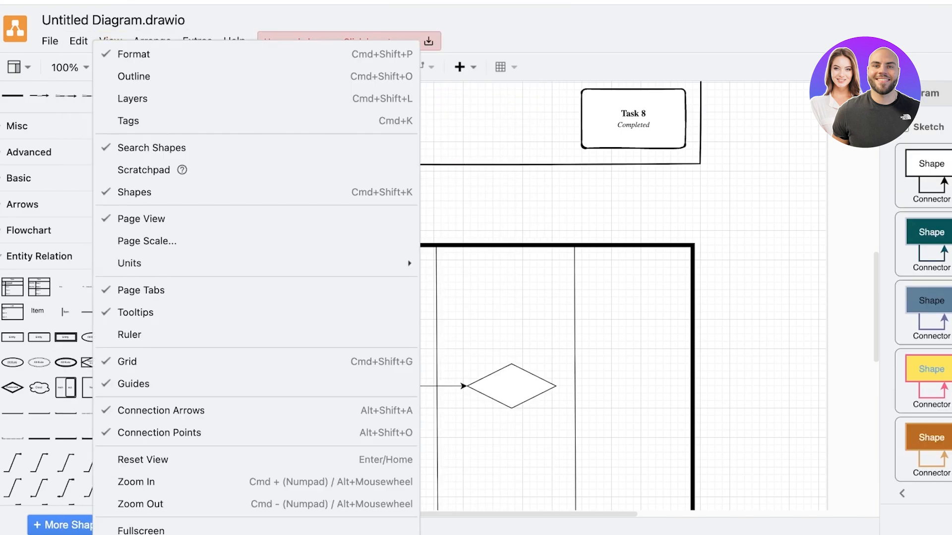
{"action": "left_click", "coordinate": [110, 42]}
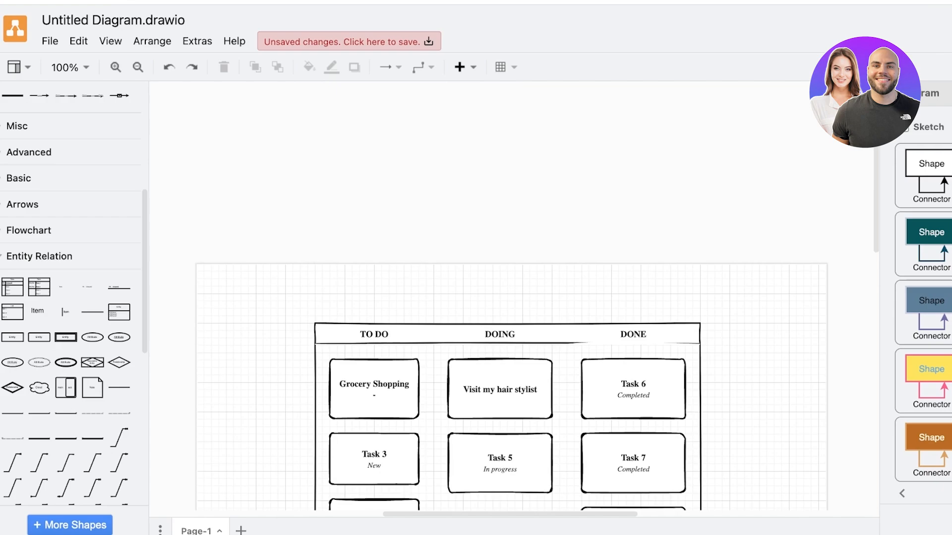
{"action": "scroll", "scroll_direction": "down", "scroll_amount": 3}
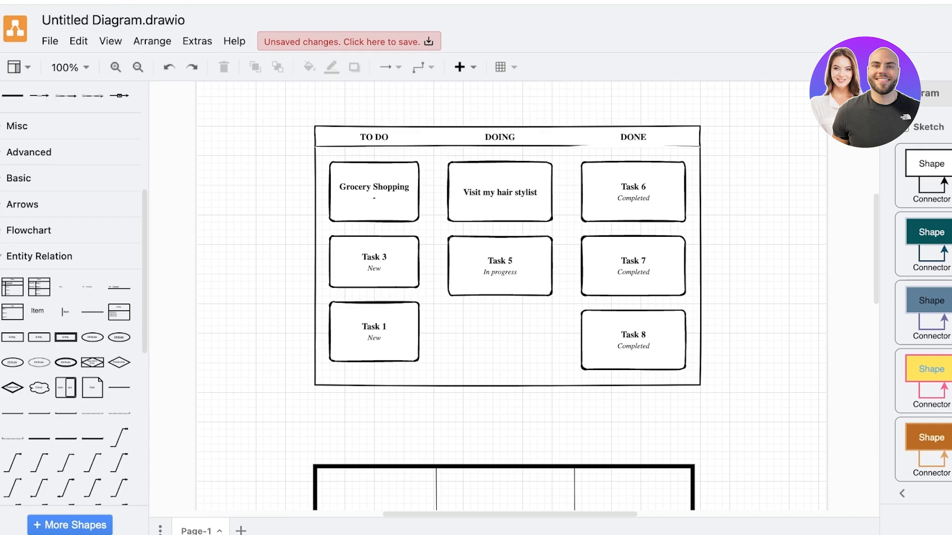
{"action": "left_click", "coordinate": [49, 41]}
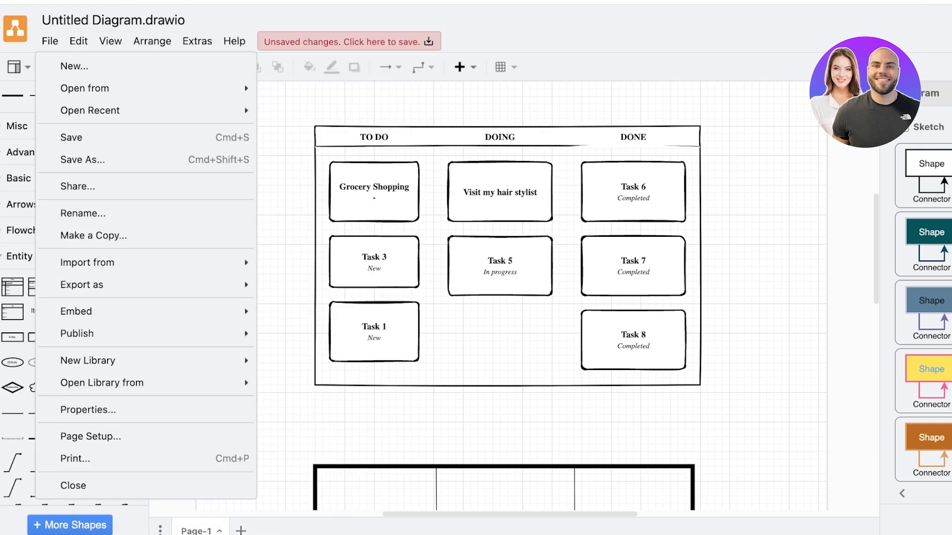
{"action": "mouse_move", "coordinate": [72, 138]}
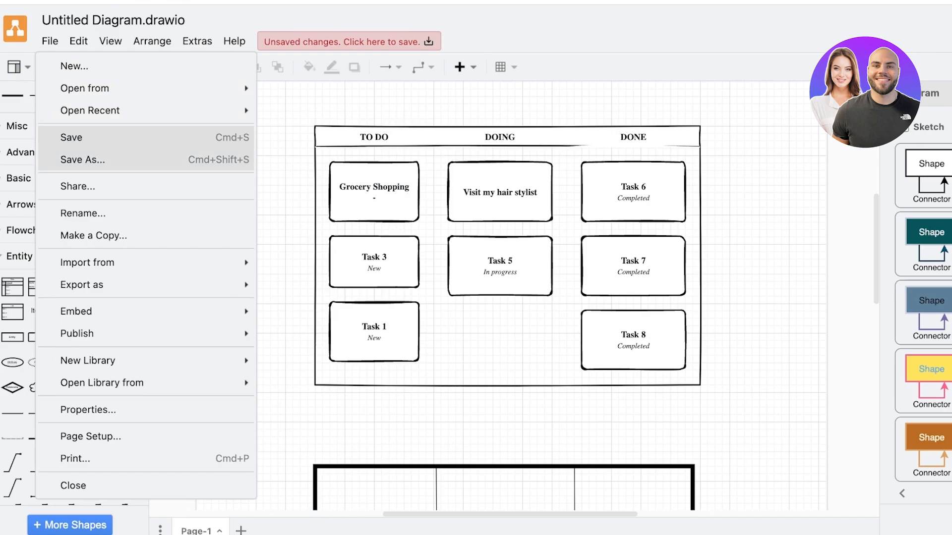
{"action": "left_click", "coordinate": [77, 186]}
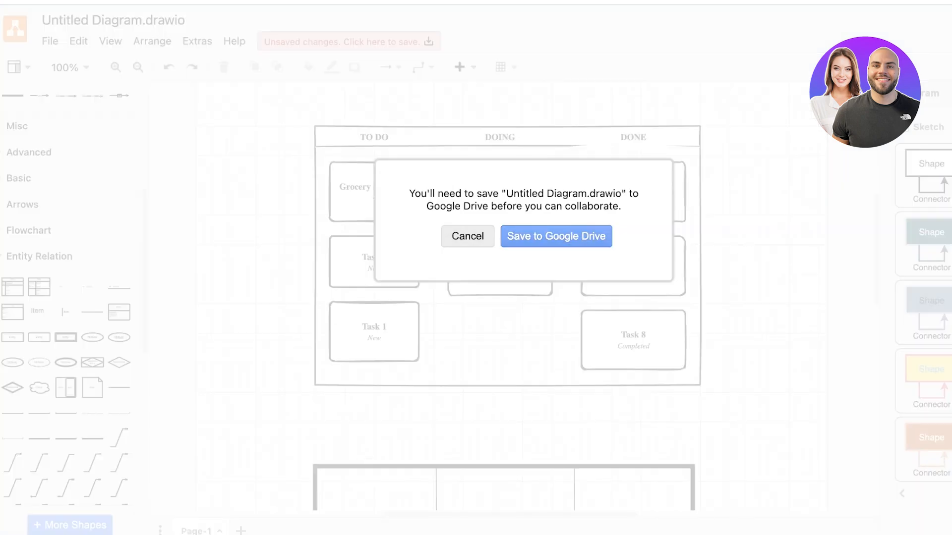
{"action": "left_click", "coordinate": [556, 236]}
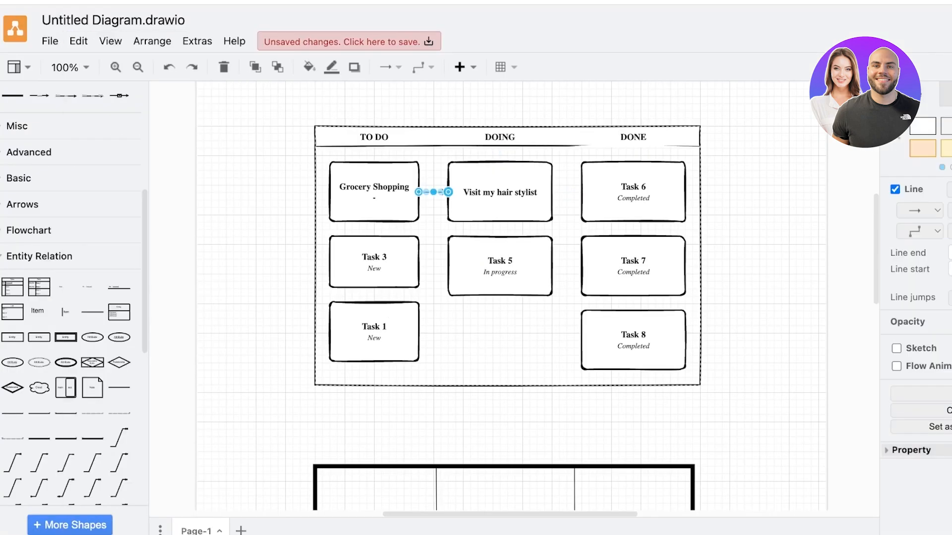
- Publish the board via File > Publish > Link and copy the generated link
{"action": "left_click", "coordinate": [110, 41]}
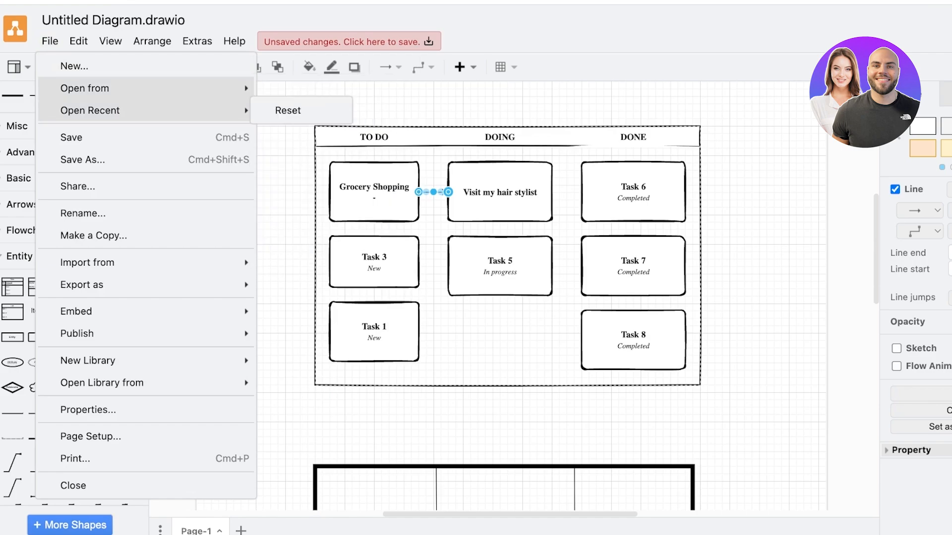
{"action": "mouse_move", "coordinate": [77, 186]}
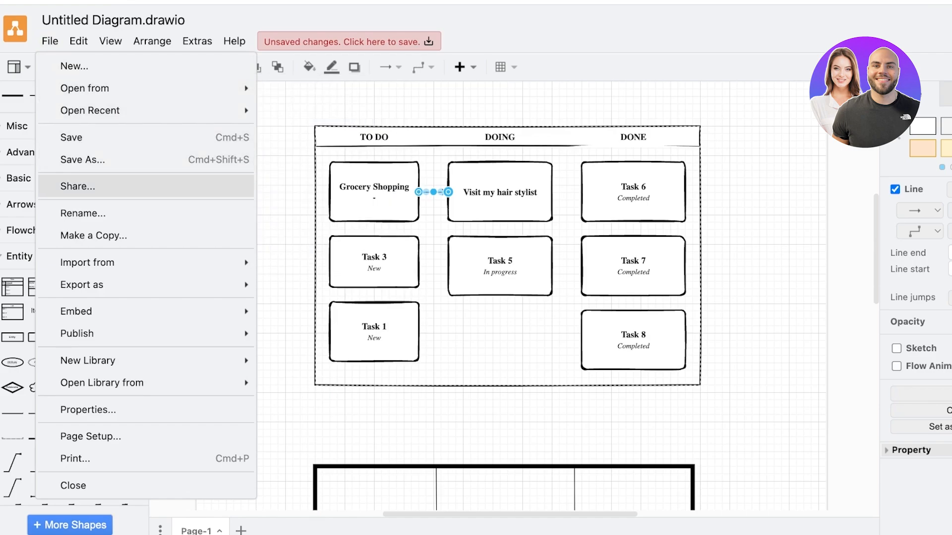
{"action": "mouse_move", "coordinate": [77, 333]}
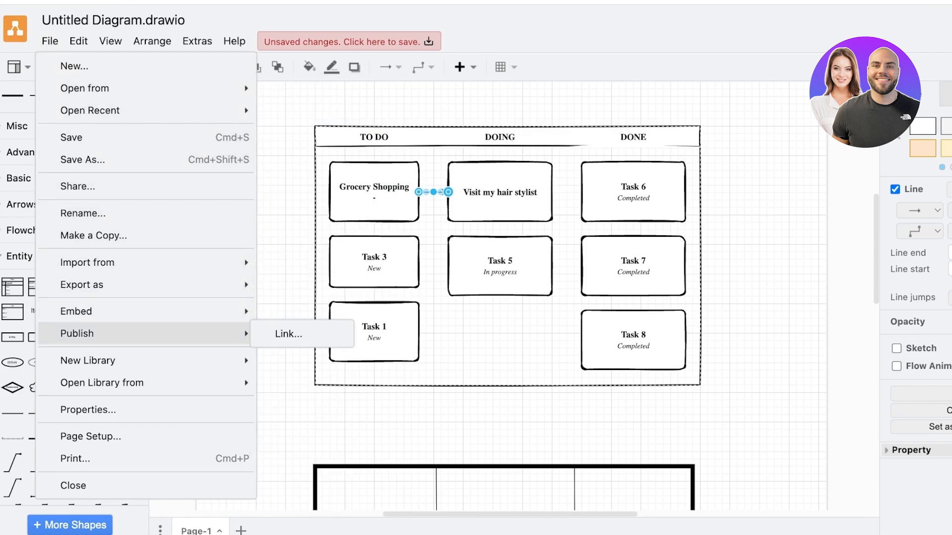
{"action": "left_click", "coordinate": [302, 333]}
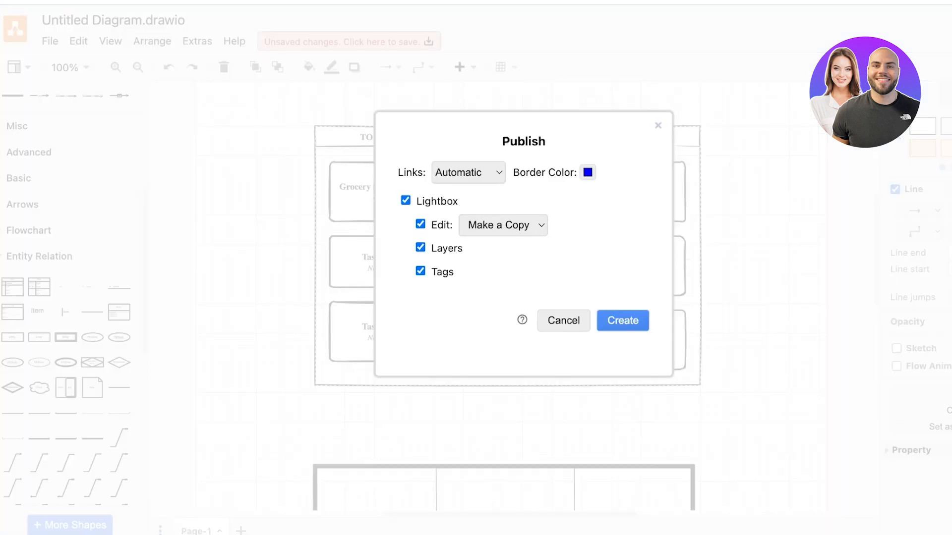
{"action": "left_click", "coordinate": [623, 321]}
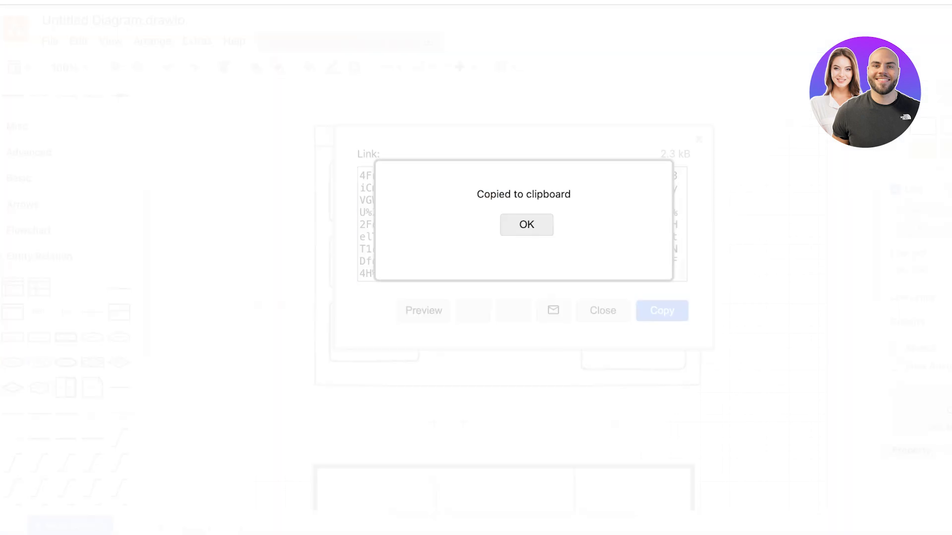
{"action": "left_click", "coordinate": [526, 224]}
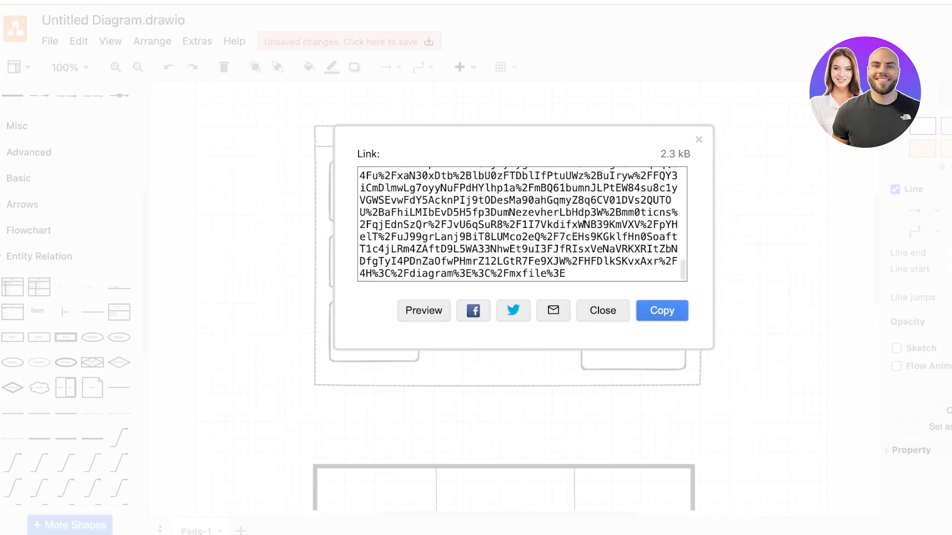
{"action": "left_click", "coordinate": [602, 310]}
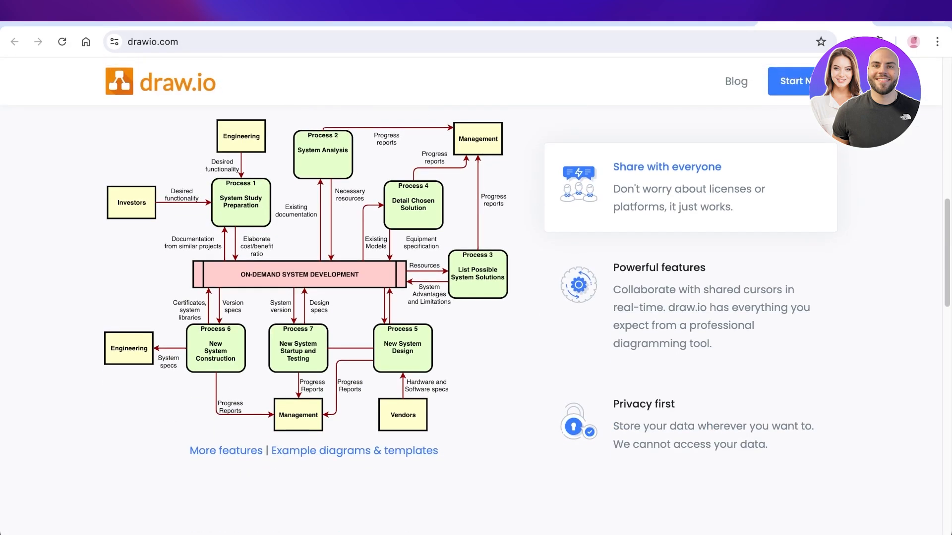
- Scroll the drawio.com page down to the branded integrations section
{"action": "scroll", "scroll_direction": "down", "scroll_amount": 3}
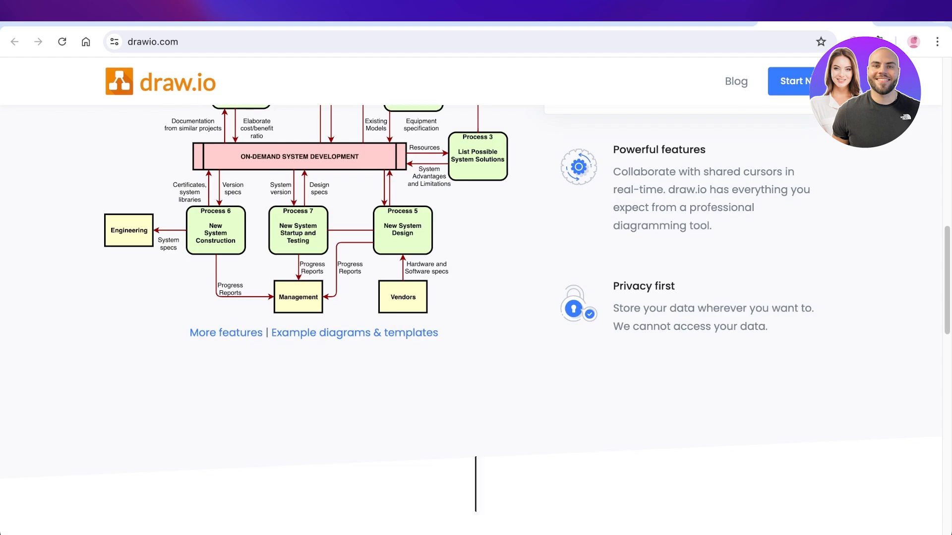
{"action": "scroll", "scroll_direction": "down", "scroll_amount": 3}
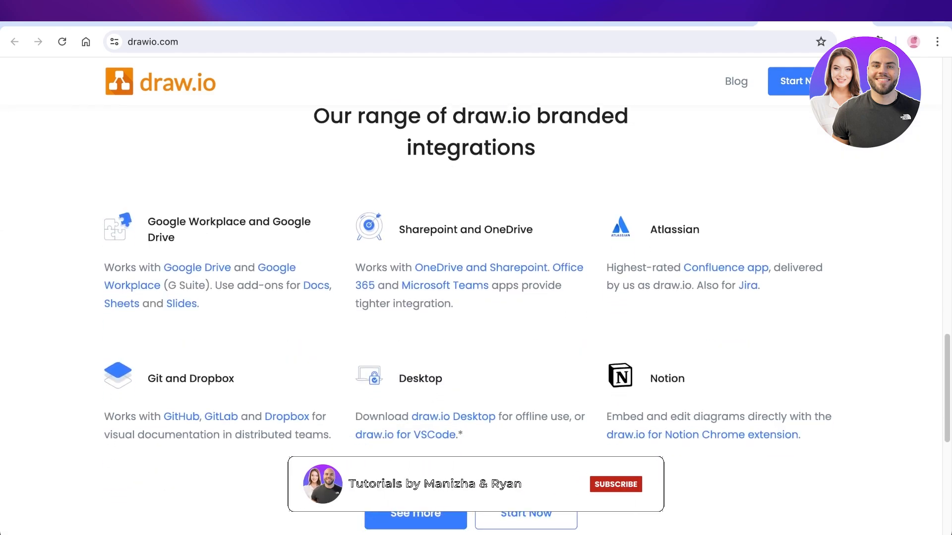
{"action": "left_click", "coordinate": [614, 484]}
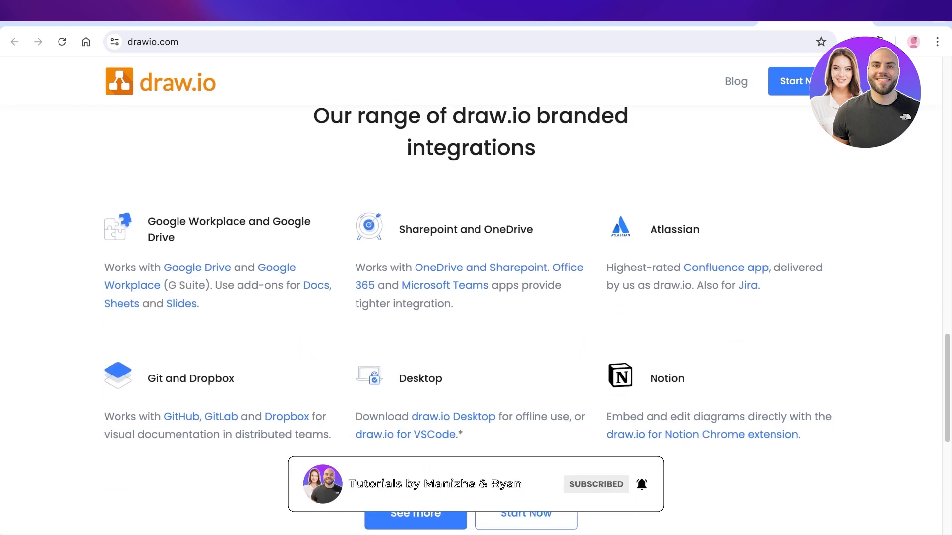